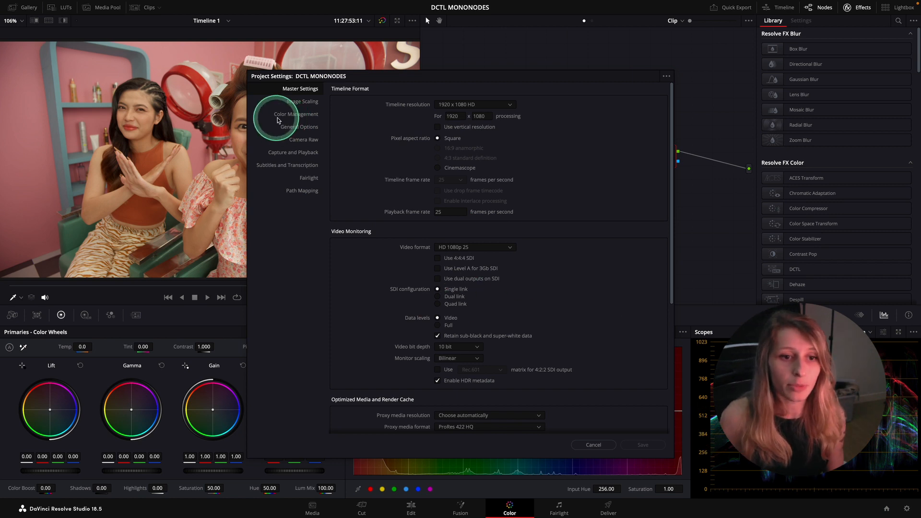
Step: Switch Project Settings to Color Management to reach the Lookup Tables section
{"action": "left_click", "coordinate": [297, 114]}
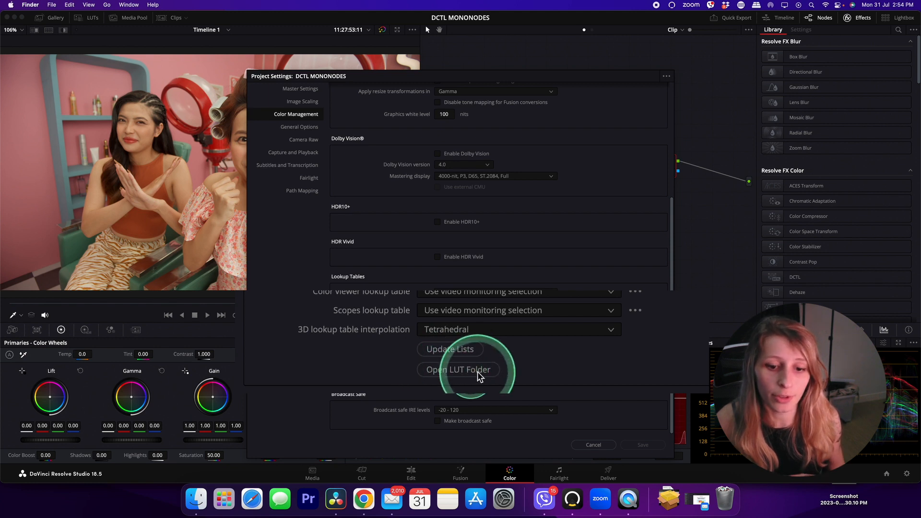
Step: Open the LUT folder in Finder and browse the .dctl files in its DCTLS subfolder
{"action": "left_click", "coordinate": [457, 369]}
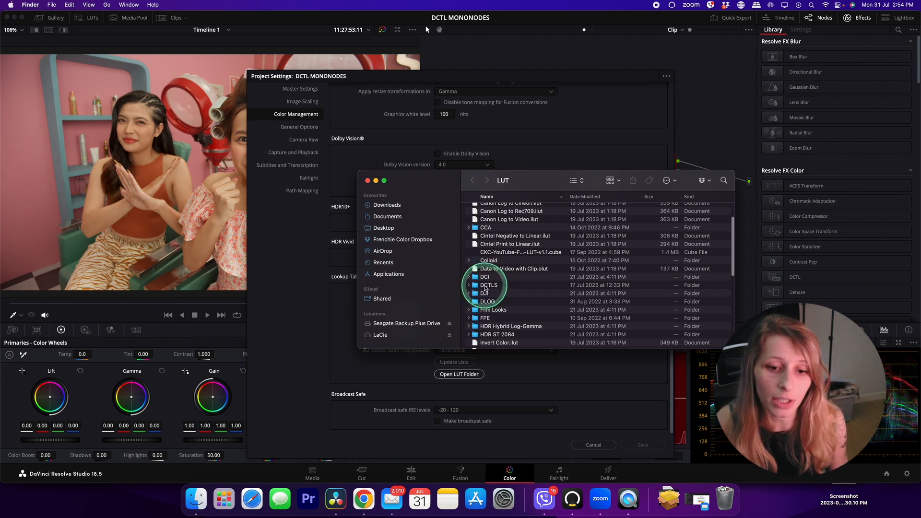
{"action": "double_click", "coordinate": [488, 285]}
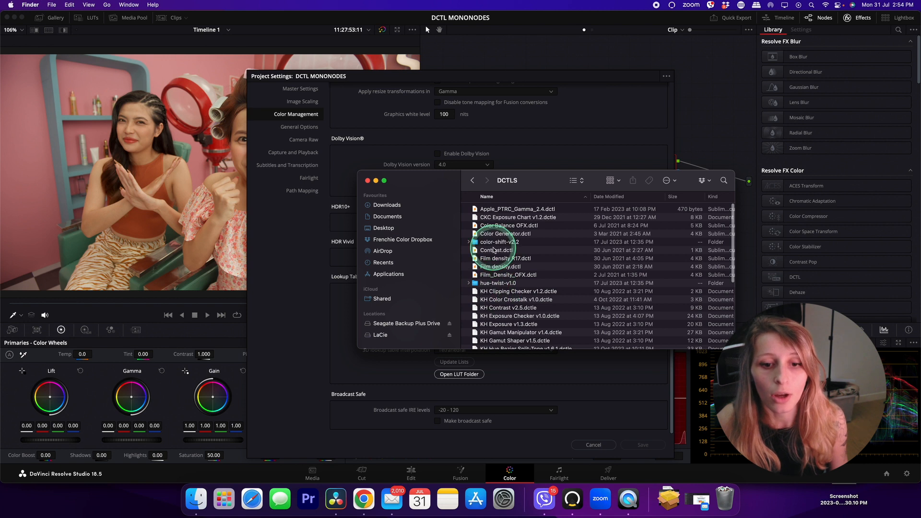
{"action": "left_click", "coordinate": [499, 242]}
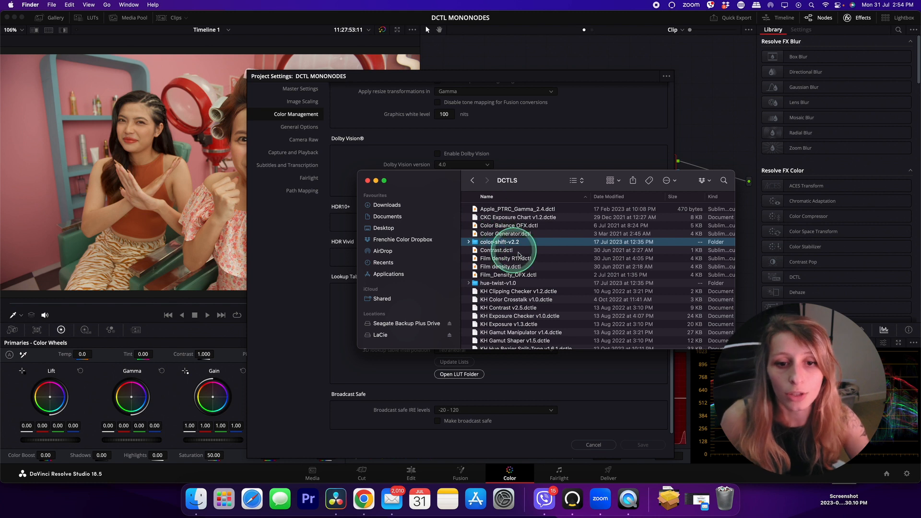
{"action": "mouse_move", "coordinate": [531, 229]}
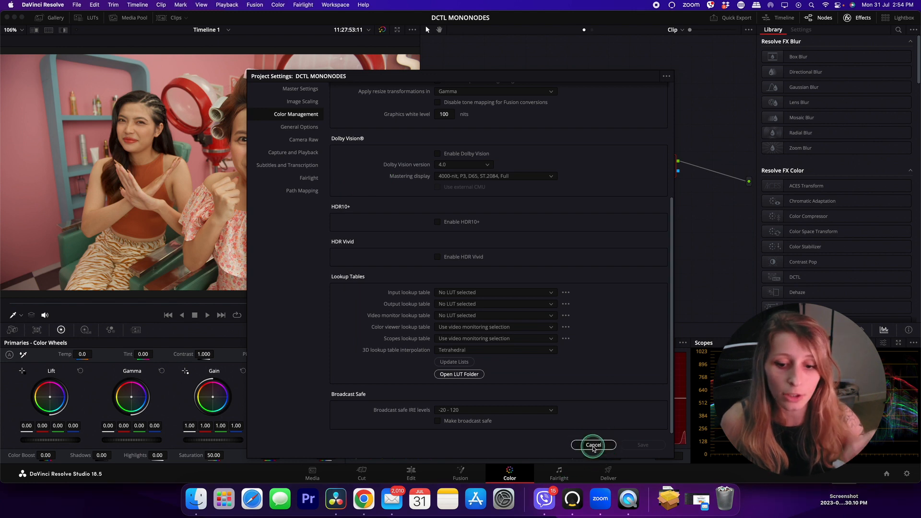
Step: Cancel out of Project Settings and return to the Color page node graph
{"action": "left_click", "coordinate": [593, 444]}
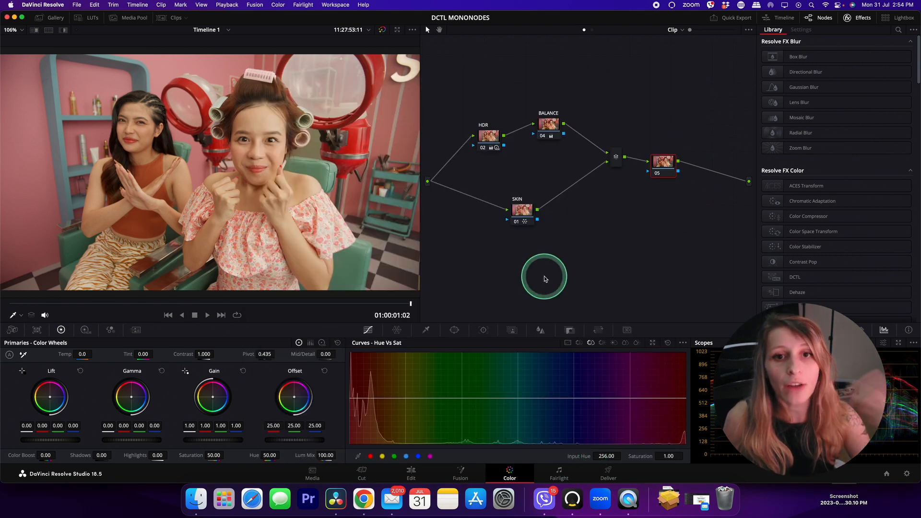
{"action": "mouse_move", "coordinate": [537, 281]}
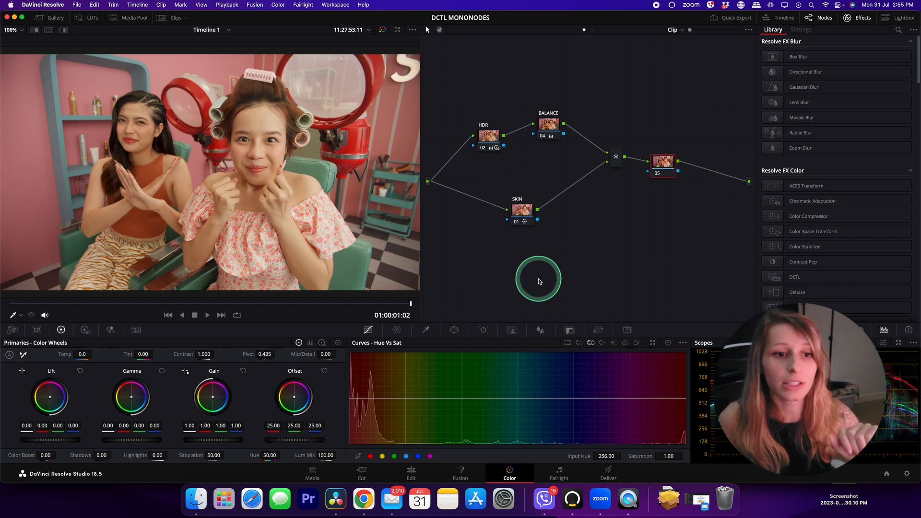
{"action": "mouse_move", "coordinate": [585, 286]}
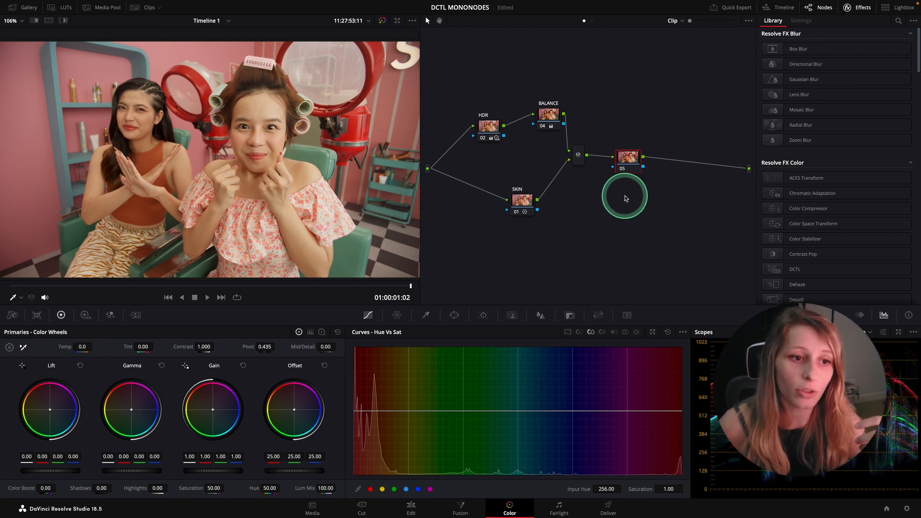
Step: Find the DCTL effect (searching 'dc'), put it on node 05 and select MONO-RGB-Crosstalk-v1.0
{"action": "left_click_drag", "start_coordinate": [625, 198], "coordinate": [637, 159]}
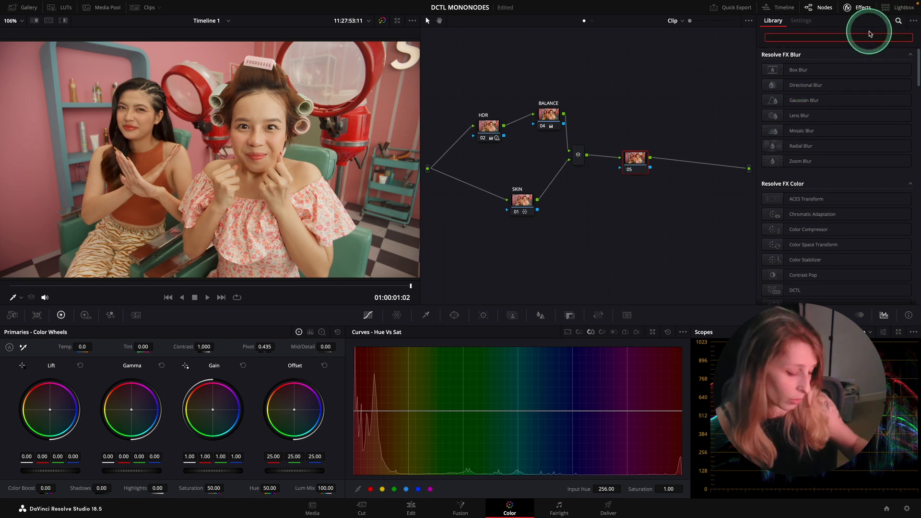
{"action": "type", "text": "d"}
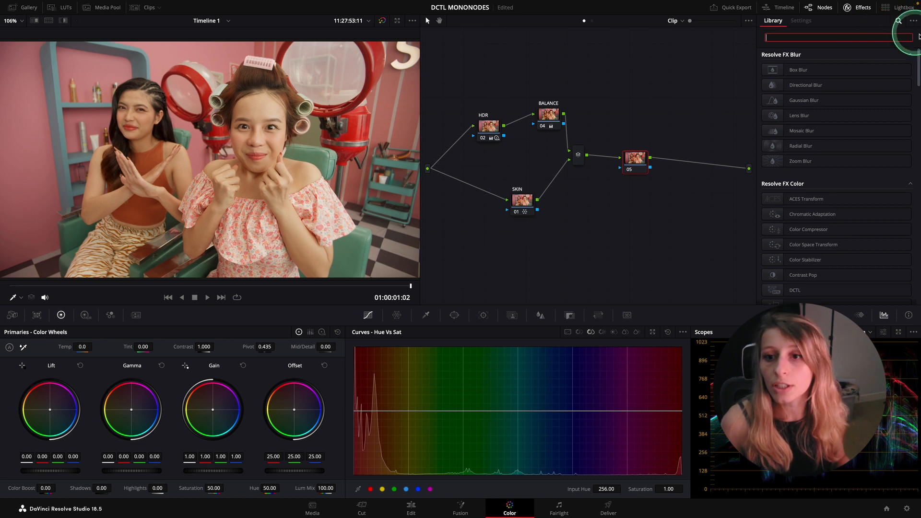
{"action": "type", "text": "dc"}
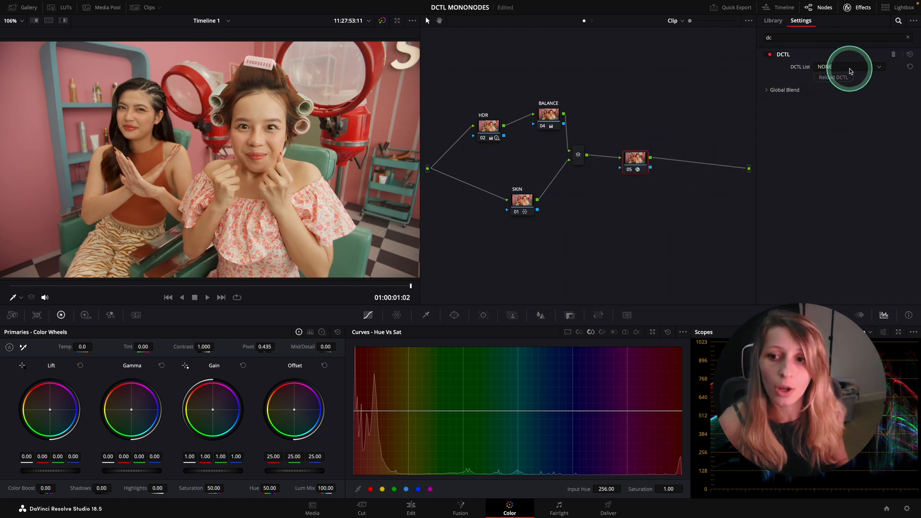
{"action": "left_click", "coordinate": [834, 72]}
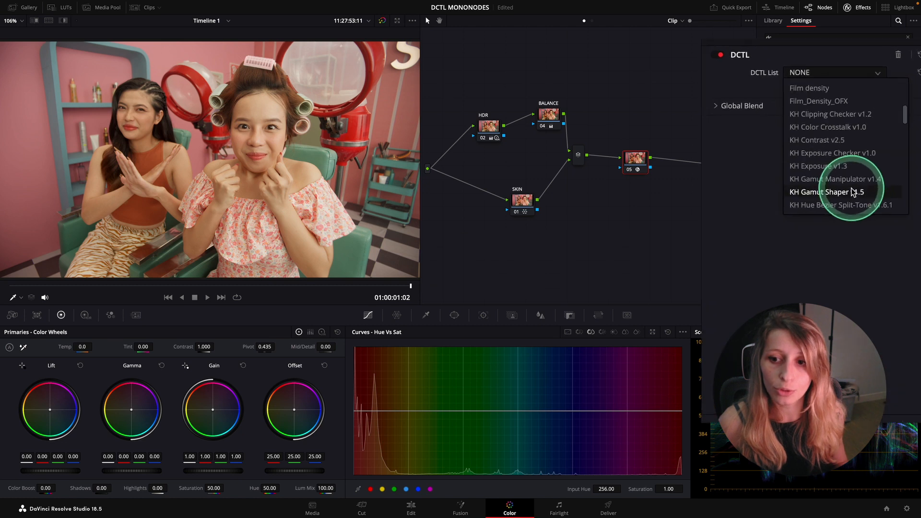
{"action": "scroll", "scroll_direction": "down", "scroll_amount": 3}
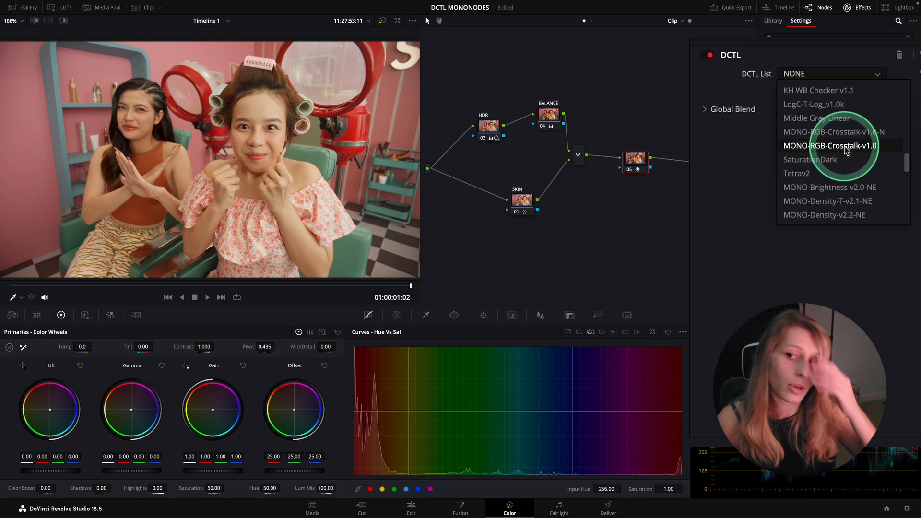
{"action": "scroll", "scroll_direction": "down", "scroll_amount": 3}
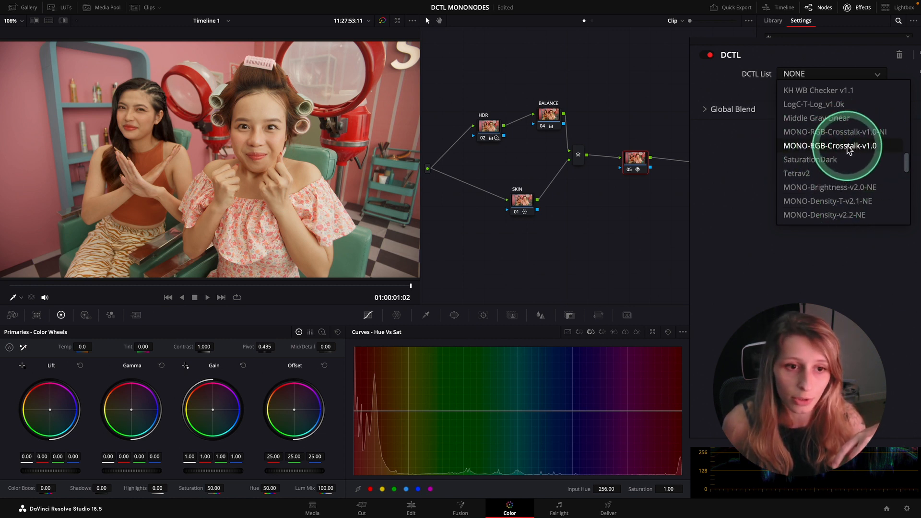
{"action": "left_click", "coordinate": [829, 146]}
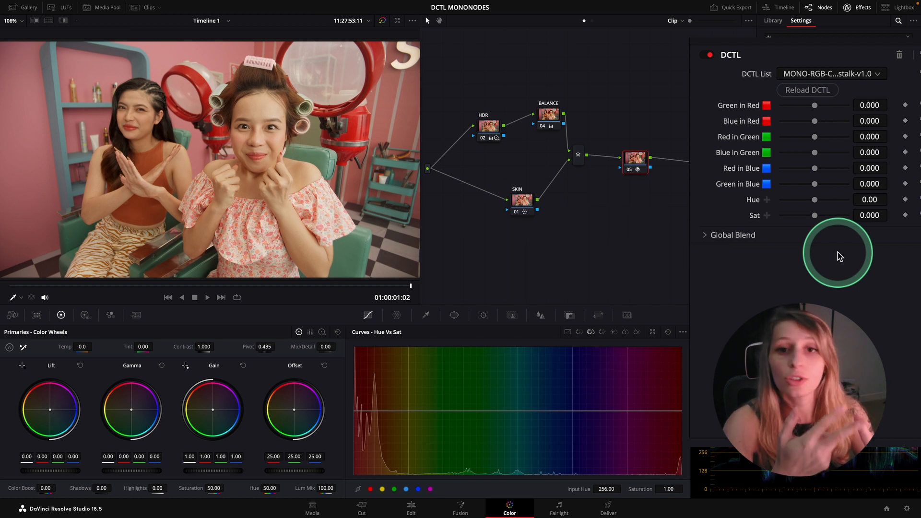
Step: Label node 05 CROSS and test Green in Red crosstalk, settling it near -0.009
{"action": "left_click", "coordinate": [637, 164]}
{"action": "type", "text": "CROSS"}
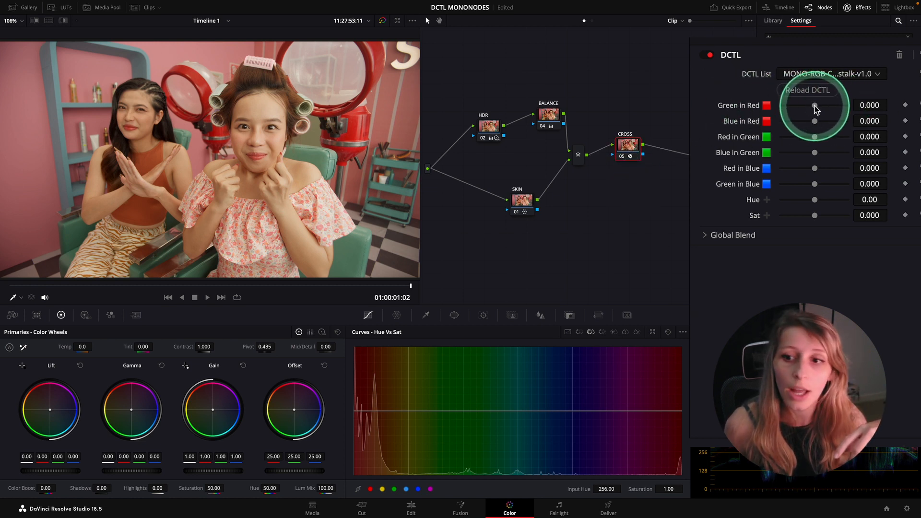
{"action": "left_click_drag", "start_coordinate": [814, 105], "coordinate": [817, 108]}
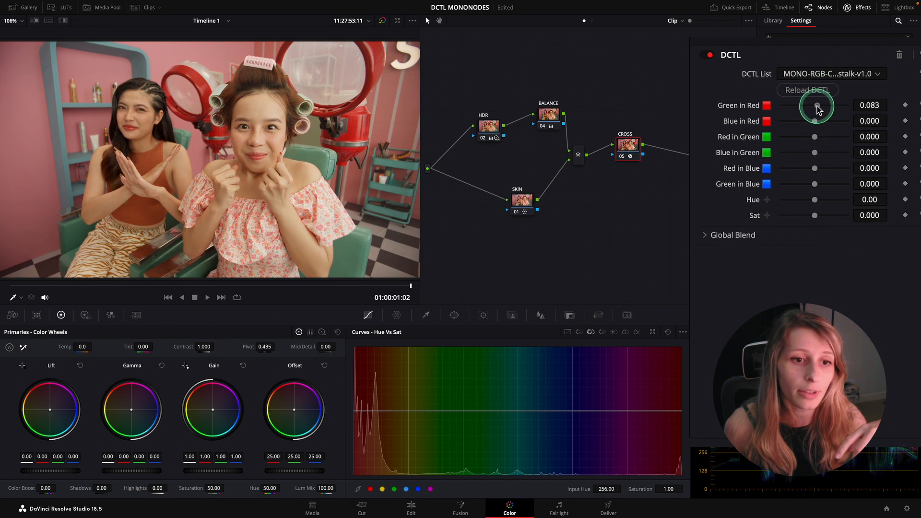
{"action": "left_click_drag", "start_coordinate": [816, 109], "coordinate": [808, 108]}
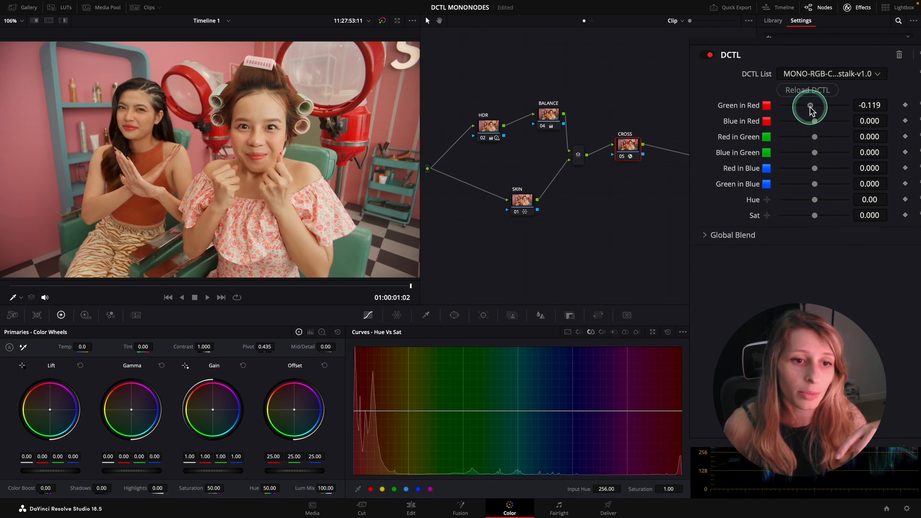
{"action": "left_click_drag", "start_coordinate": [809, 107], "coordinate": [809, 114]}
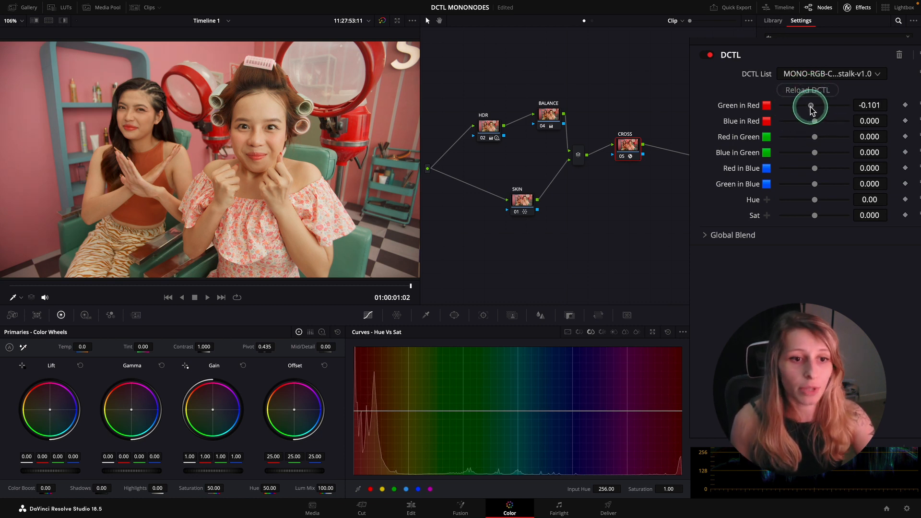
{"action": "left_click_drag", "start_coordinate": [811, 105], "coordinate": [815, 106]}
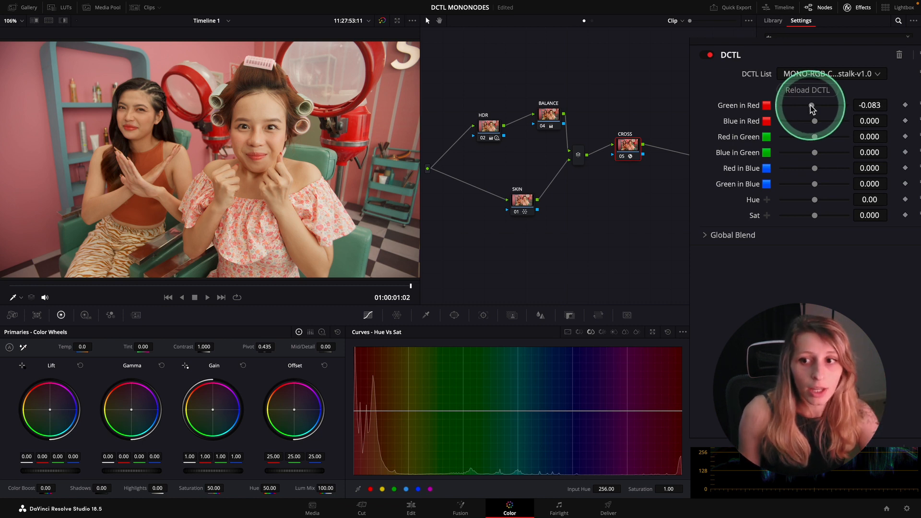
{"action": "left_click_drag", "start_coordinate": [813, 105], "coordinate": [840, 108]}
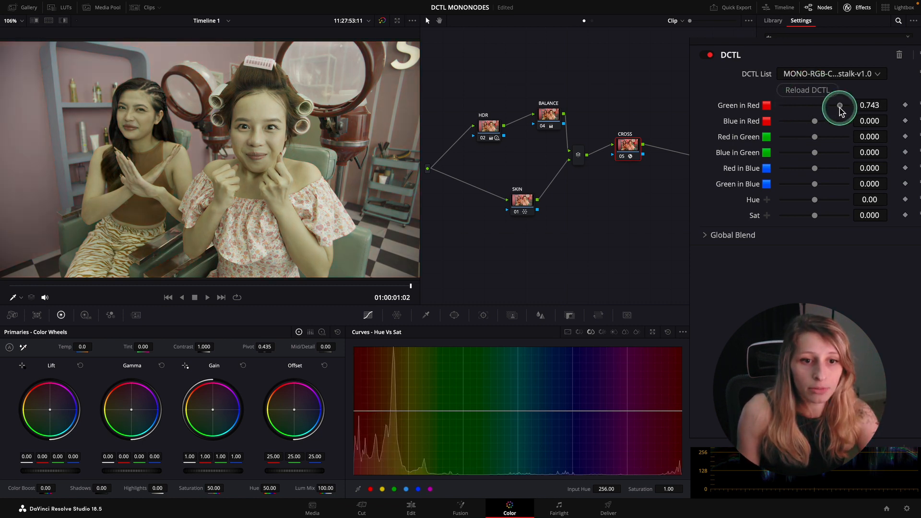
{"action": "left_click_drag", "start_coordinate": [839, 107], "coordinate": [788, 107]}
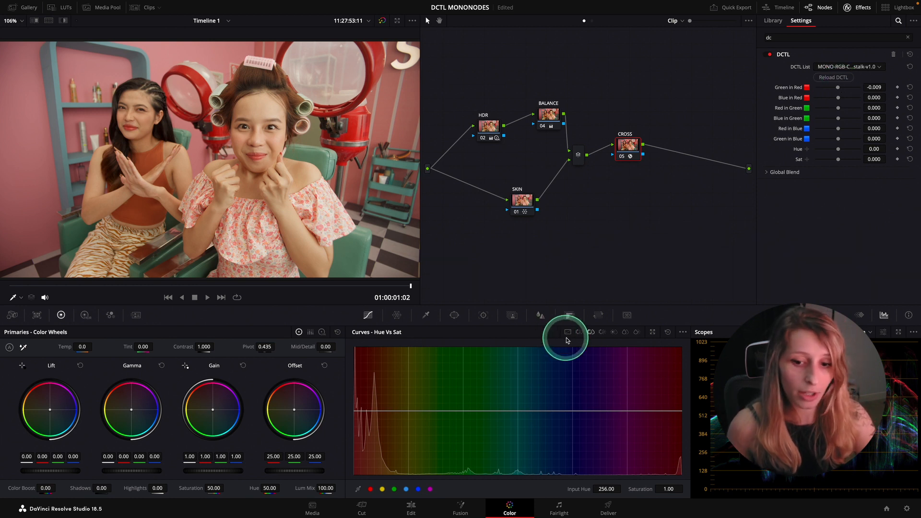
{"action": "left_click", "coordinate": [566, 332]}
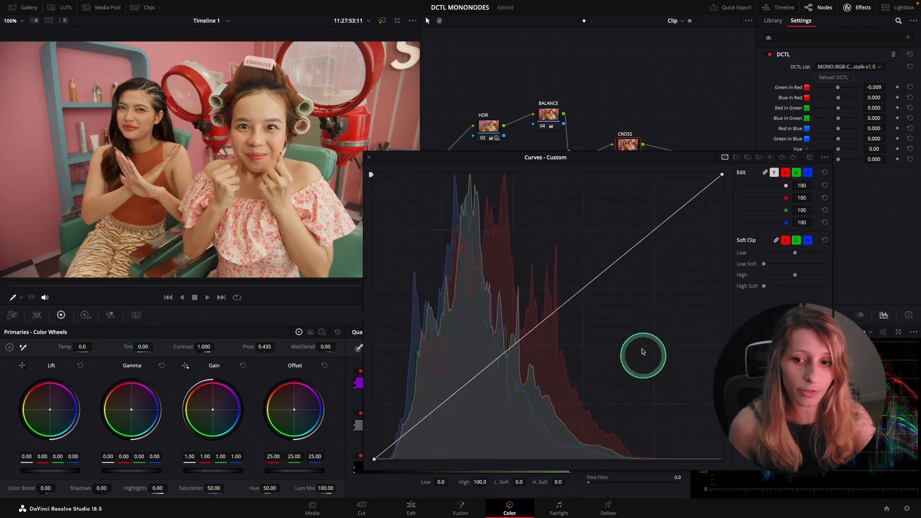
{"action": "left_click", "coordinate": [785, 172]}
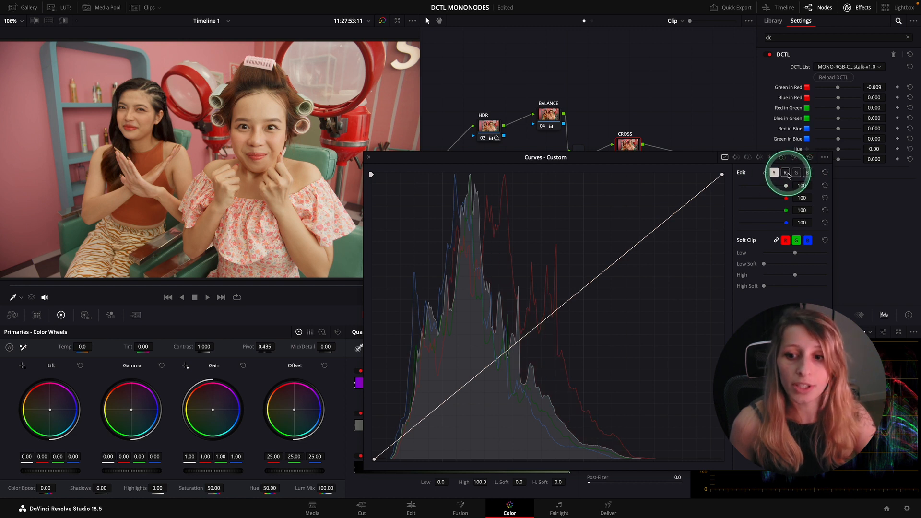
{"action": "left_click", "coordinate": [786, 171]}
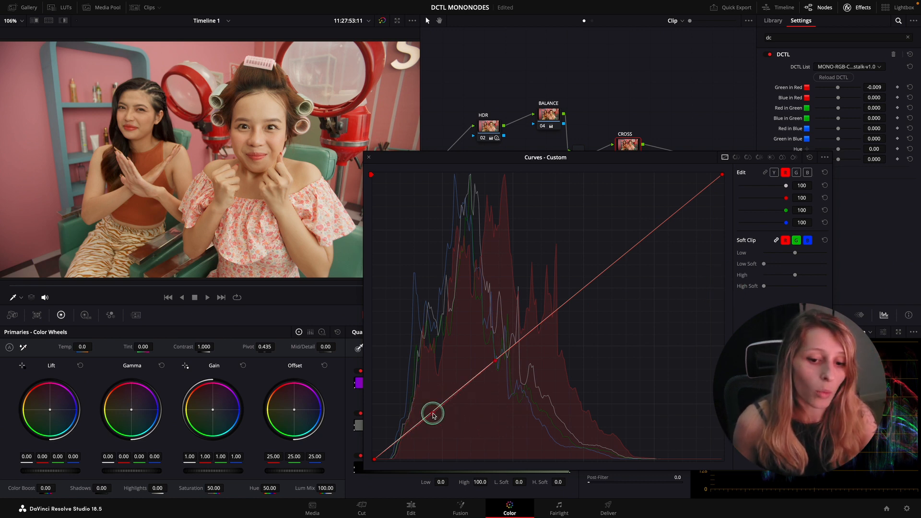
{"action": "left_click_drag", "start_coordinate": [432, 413], "coordinate": [436, 421]}
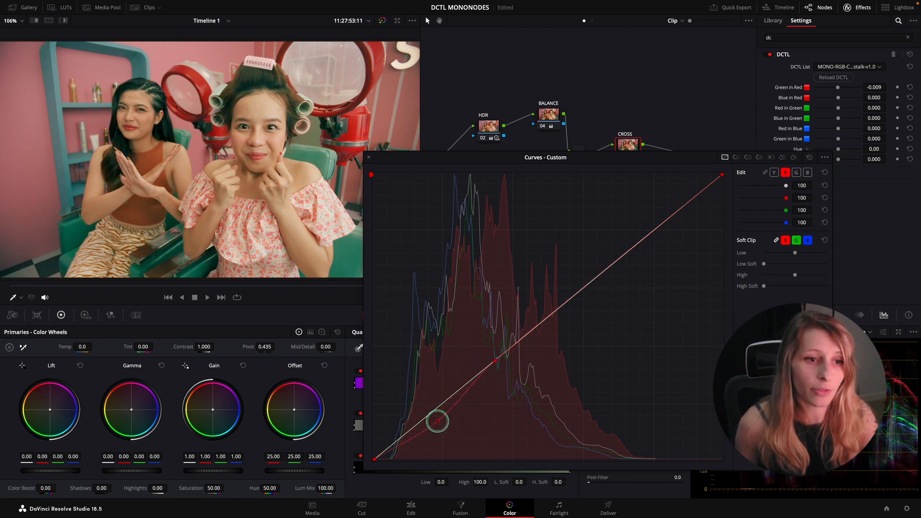
{"action": "left_click_drag", "start_coordinate": [438, 422], "coordinate": [439, 423]}
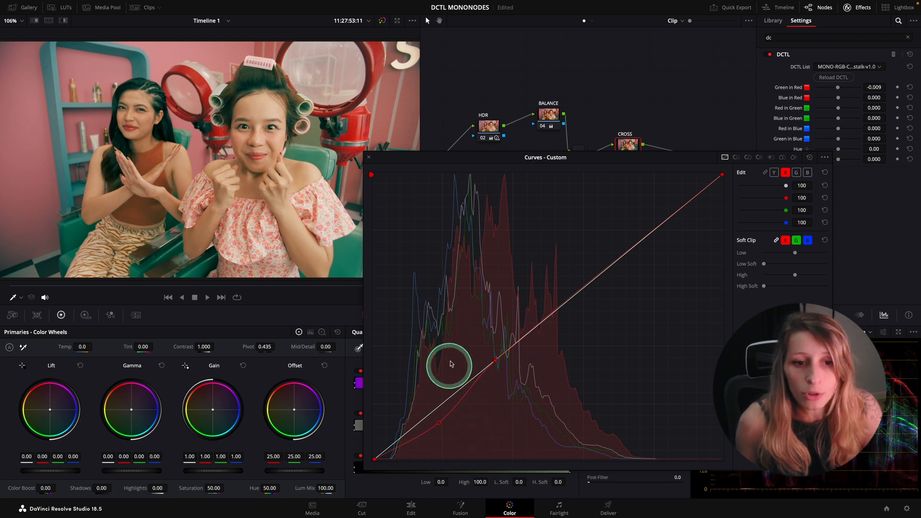
{"action": "mouse_move", "coordinate": [765, 163]}
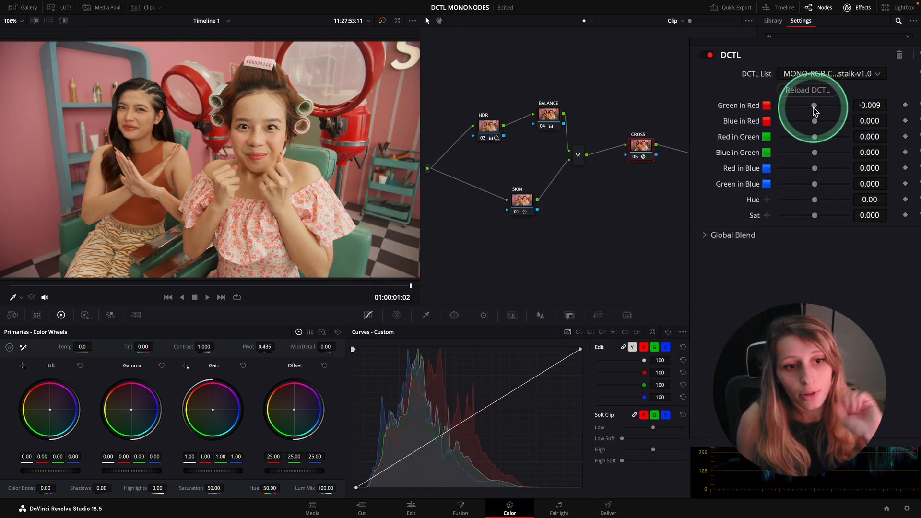
Step: Set Green in Red to -0.248 and Blue in Red to about 0.028 on the CROSS node
{"action": "left_click_drag", "start_coordinate": [814, 109], "coordinate": [811, 108]}
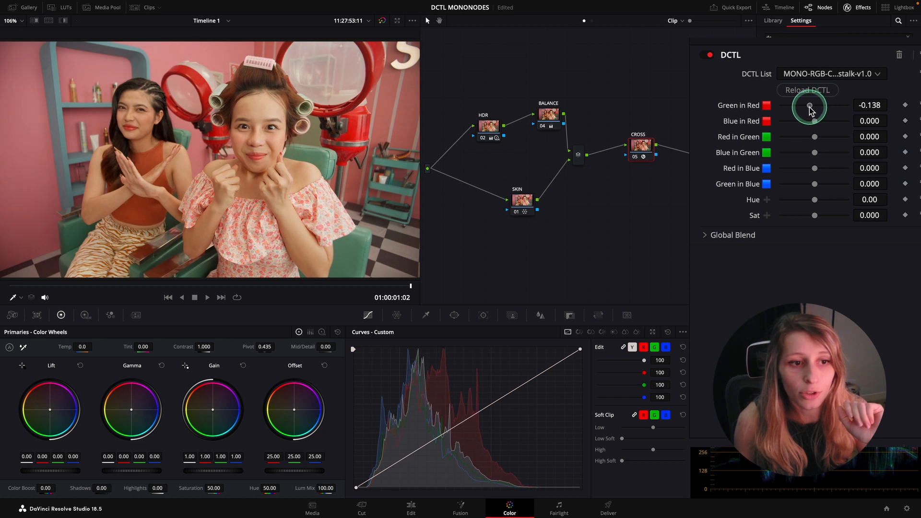
{"action": "left_click_drag", "start_coordinate": [810, 105], "coordinate": [802, 109]}
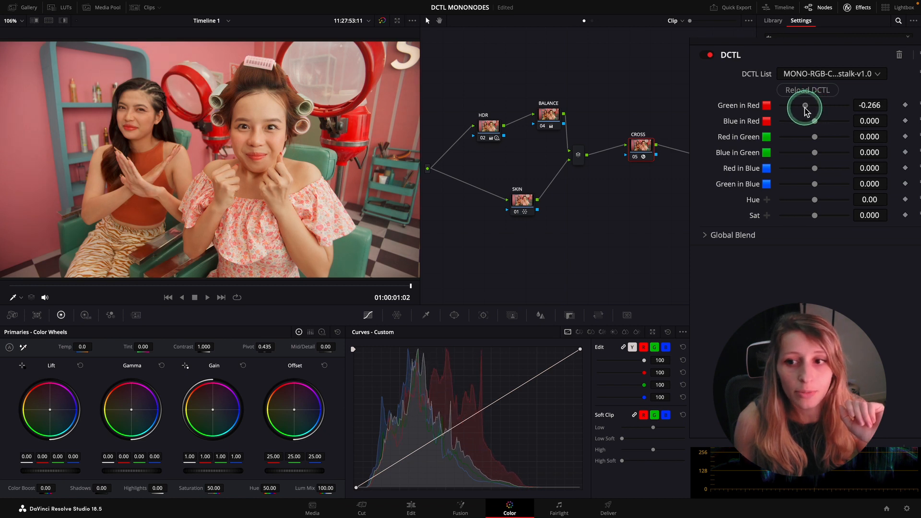
{"action": "left_click_drag", "start_coordinate": [805, 106], "coordinate": [807, 106]}
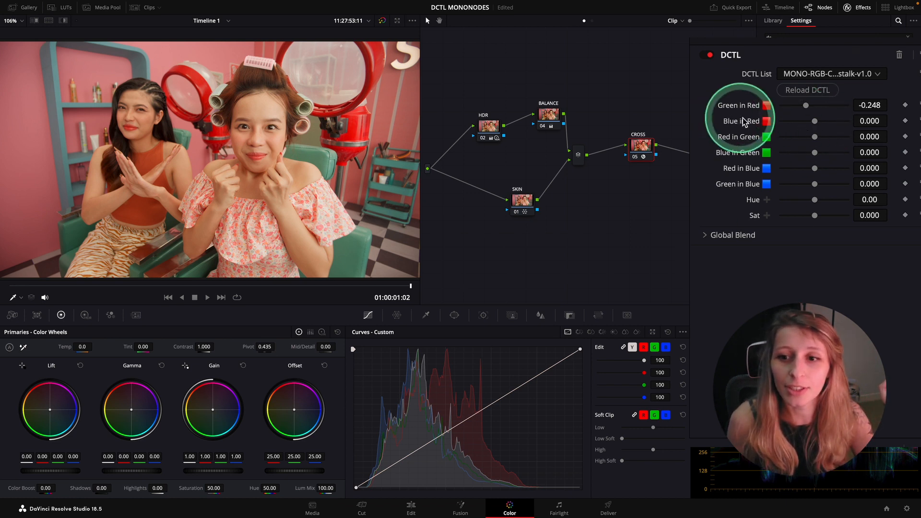
{"action": "left_click_drag", "start_coordinate": [815, 121], "coordinate": [814, 121]}
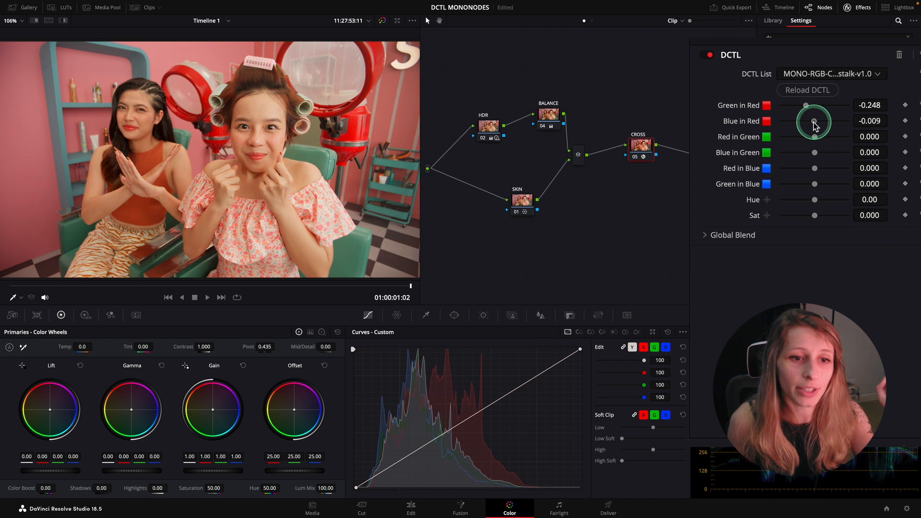
{"action": "left_click_drag", "start_coordinate": [814, 122], "coordinate": [815, 122]}
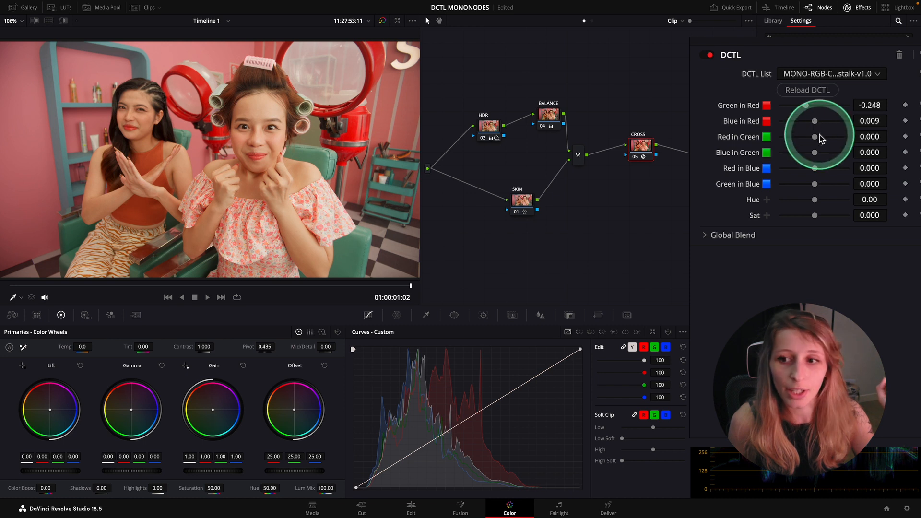
{"action": "left_click_drag", "start_coordinate": [814, 121], "coordinate": [815, 122]}
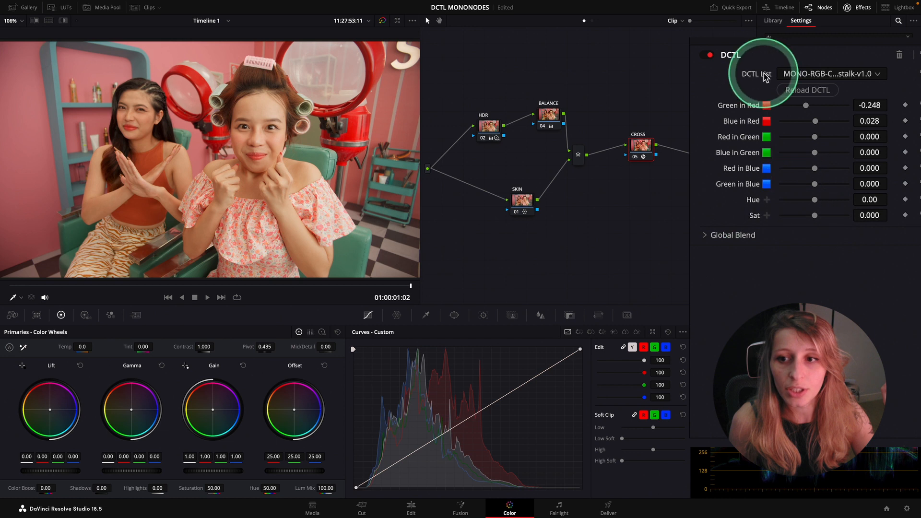
{"action": "mouse_move", "coordinate": [817, 217]}
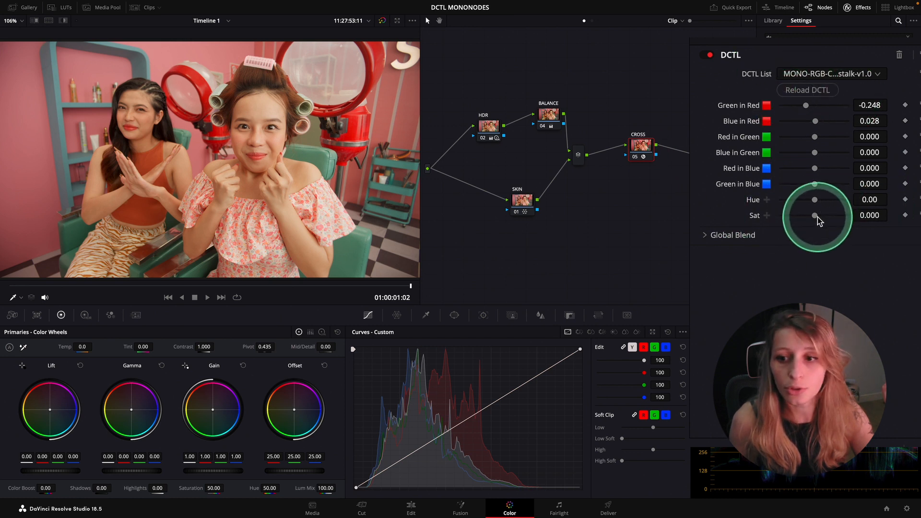
Step: Lift the crosstalk DCTL's Sat slightly to about 0.083
{"action": "left_click_drag", "start_coordinate": [815, 215], "coordinate": [819, 214]}
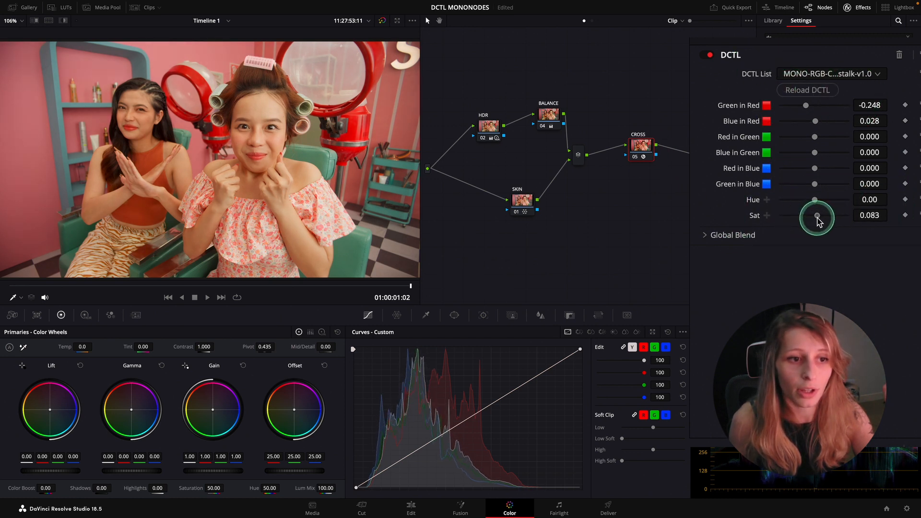
{"action": "left_click_drag", "start_coordinate": [817, 215], "coordinate": [815, 215]}
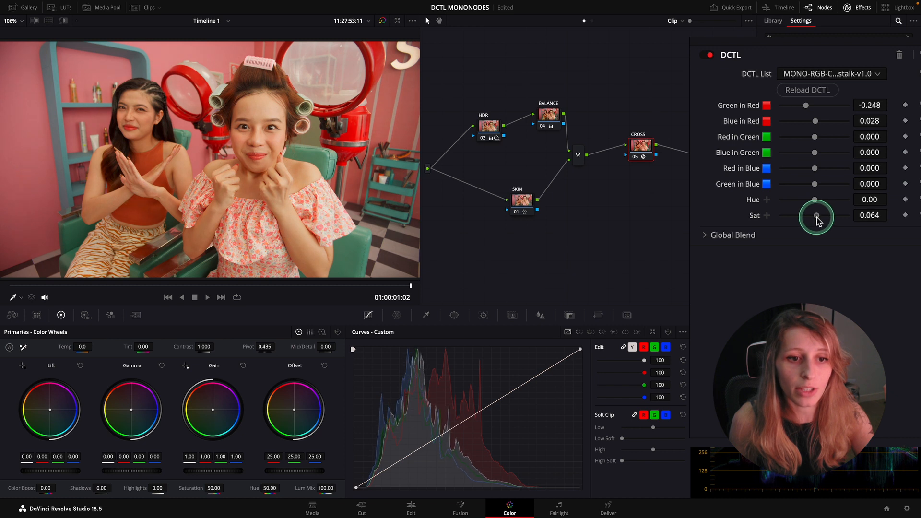
{"action": "left_click_drag", "start_coordinate": [815, 215], "coordinate": [817, 212]}
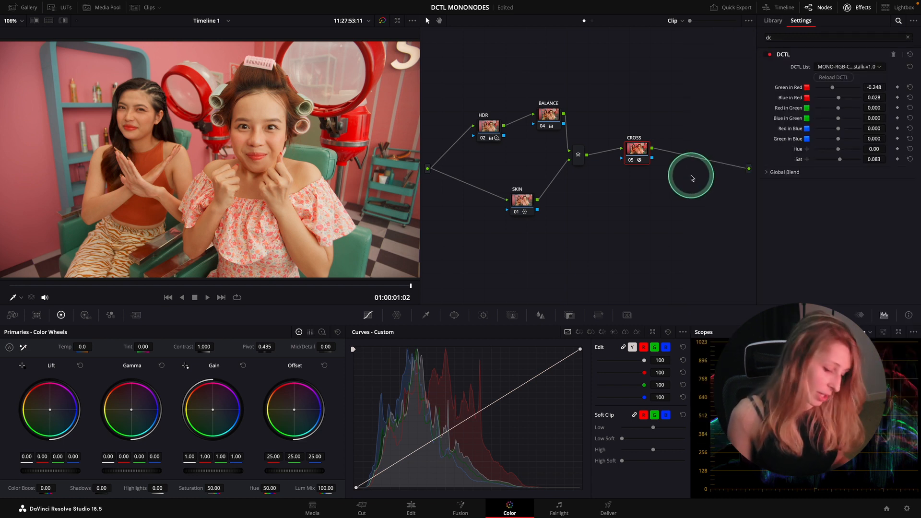
Step: Add a serial node after CROSS with MONO-Sat-T-v2.0 and update the LUT lists
{"action": "right_click", "coordinate": [675, 147]}
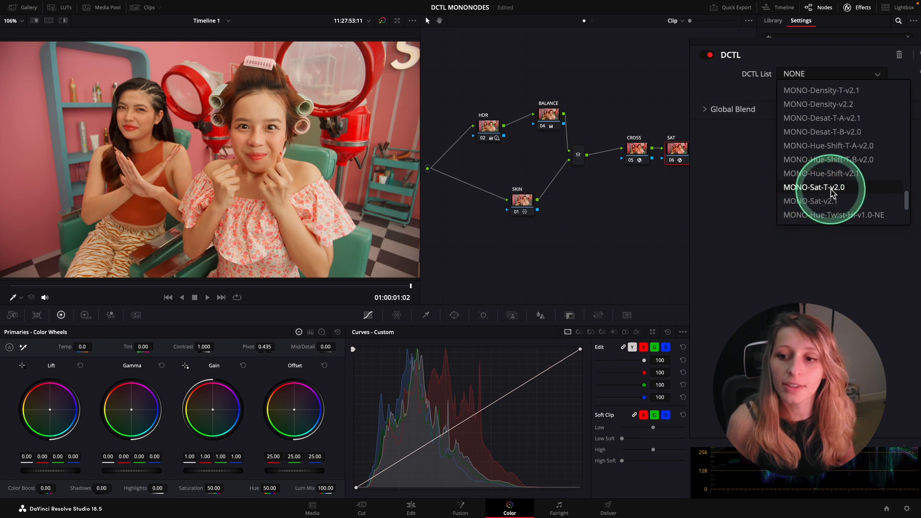
{"action": "left_click", "coordinate": [813, 187]}
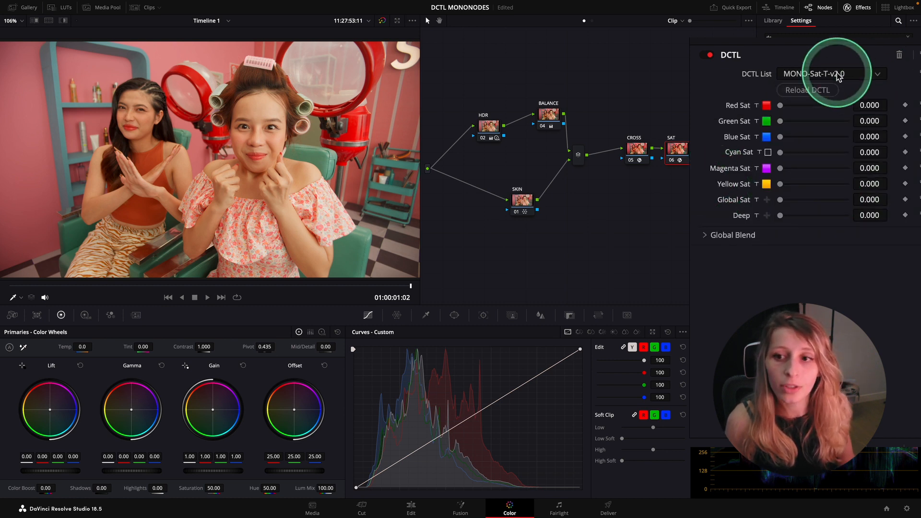
{"action": "left_click", "coordinate": [875, 74]}
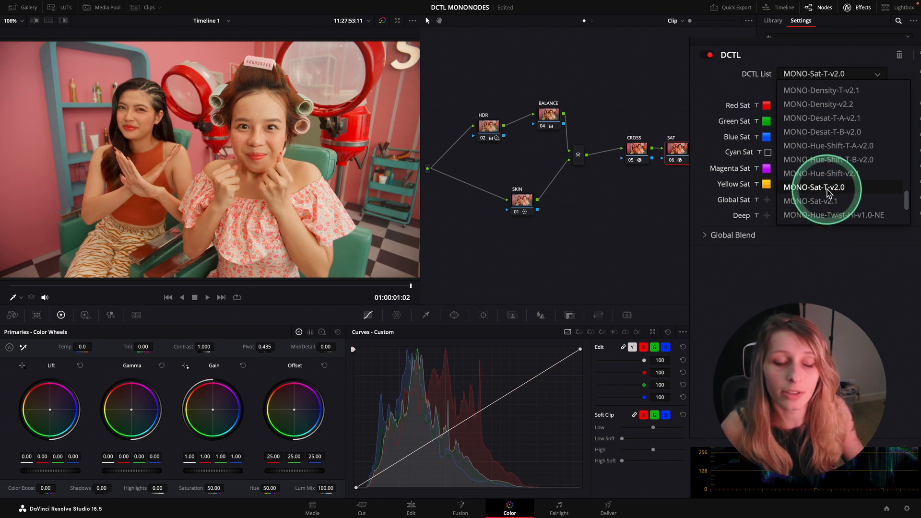
{"action": "left_click", "coordinate": [815, 187]}
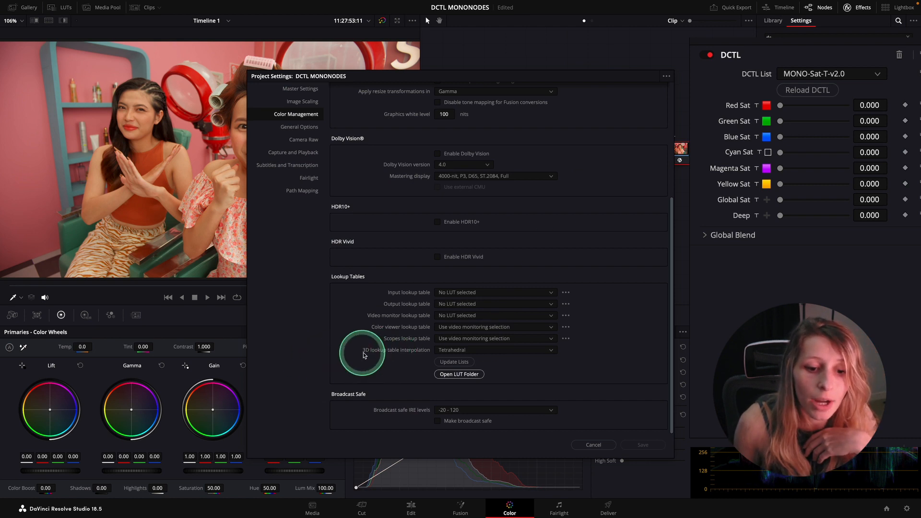
{"action": "mouse_move", "coordinate": [451, 354]}
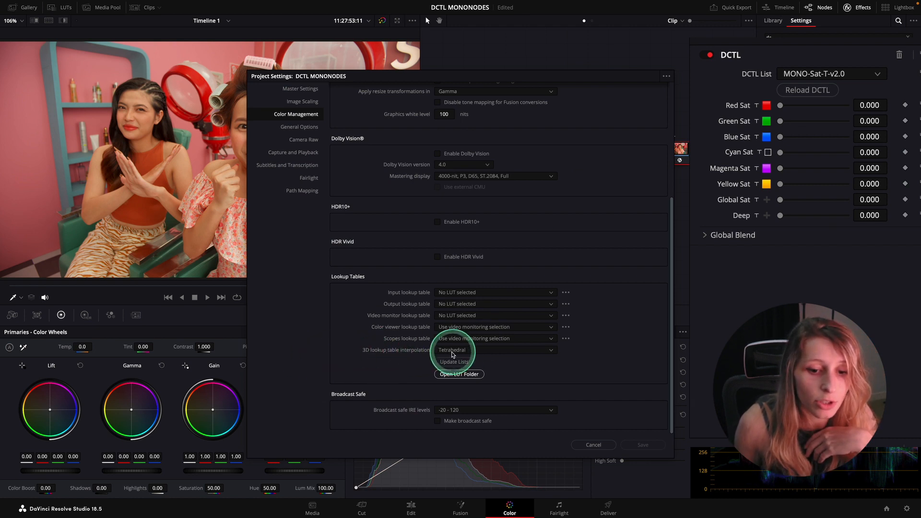
{"action": "left_click", "coordinate": [593, 444]}
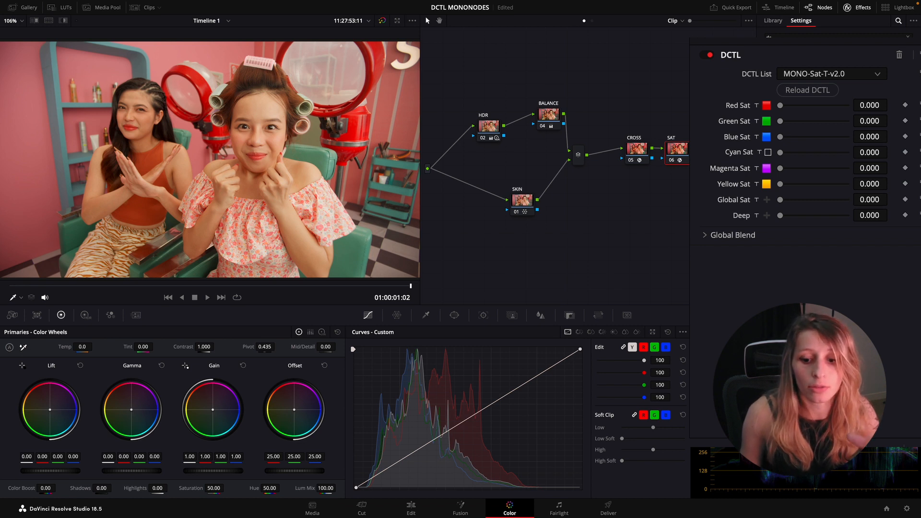
Step: Raise Red Sat in the SAT node to about 0.679 for deeper red hair dryers
{"action": "left_click", "coordinate": [806, 91]}
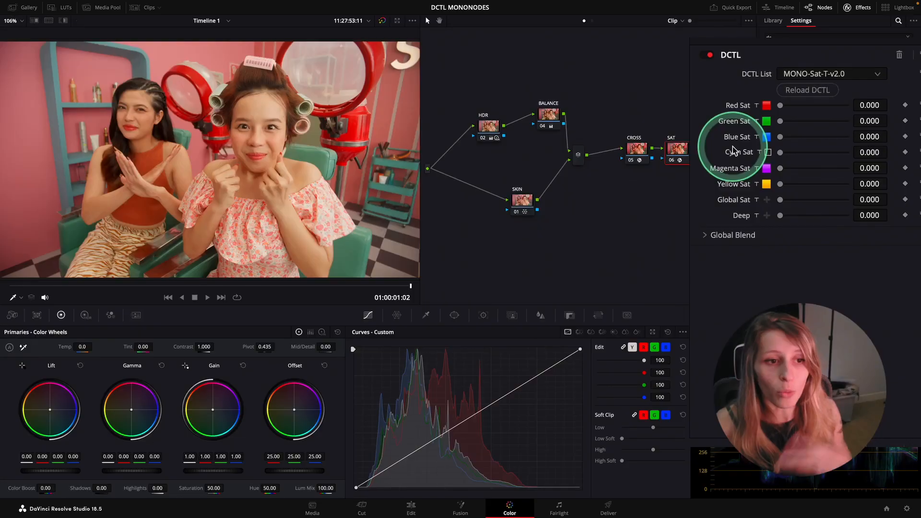
{"action": "left_click", "coordinate": [635, 148]}
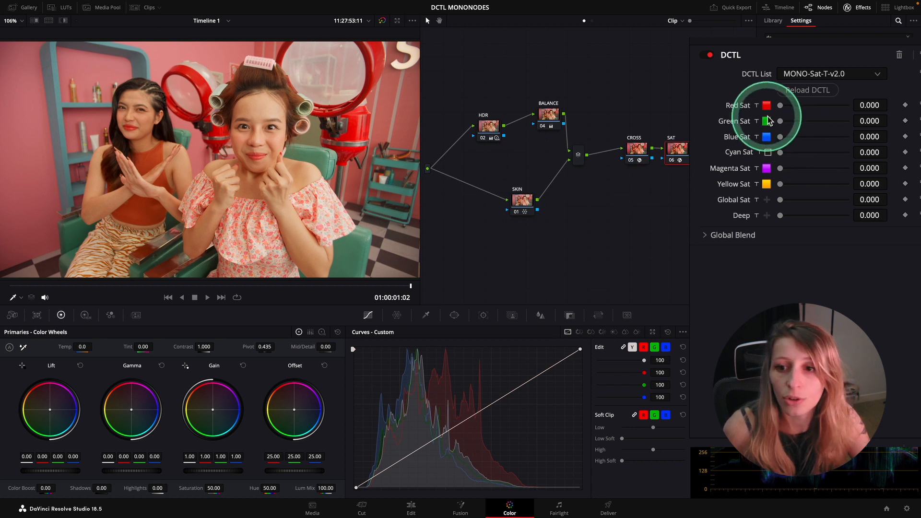
{"action": "left_click_drag", "start_coordinate": [767, 106], "coordinate": [791, 105]}
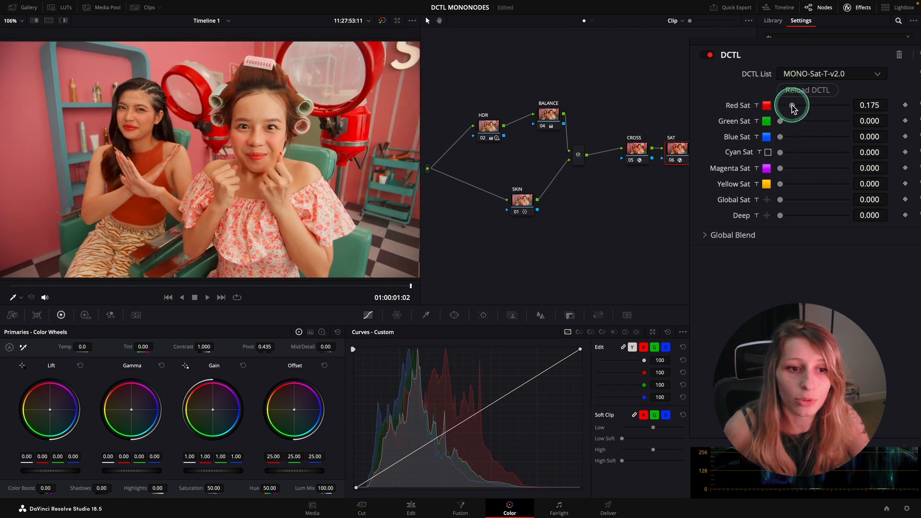
{"action": "left_click_drag", "start_coordinate": [791, 107], "coordinate": [806, 106]}
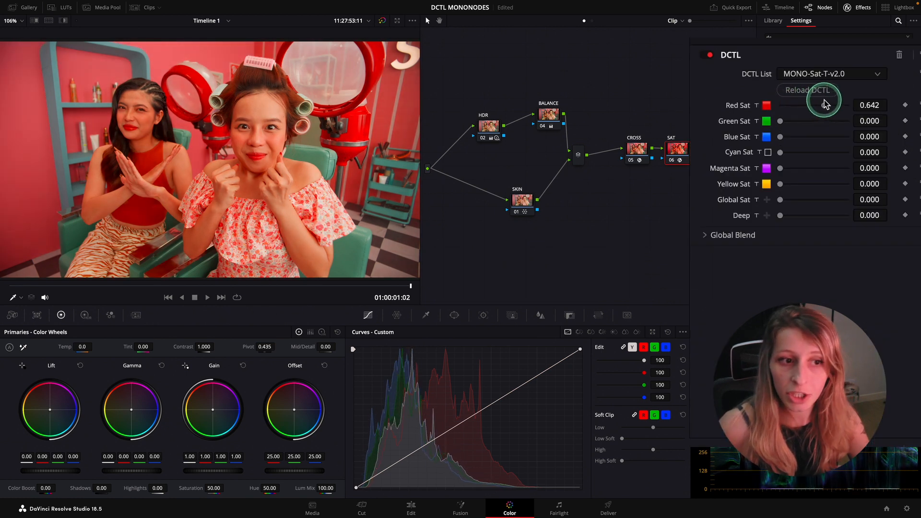
{"action": "left_click_drag", "start_coordinate": [822, 105], "coordinate": [830, 105]}
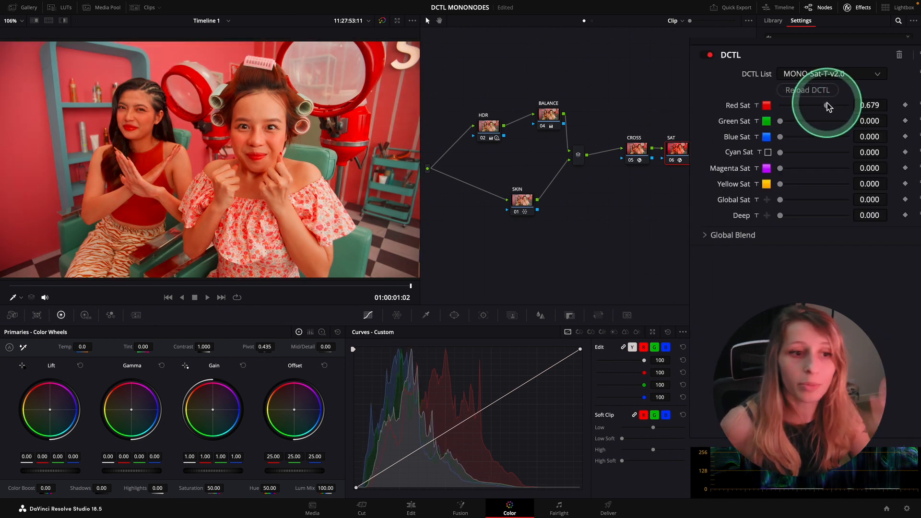
{"action": "left_click_drag", "start_coordinate": [828, 104], "coordinate": [825, 108]}
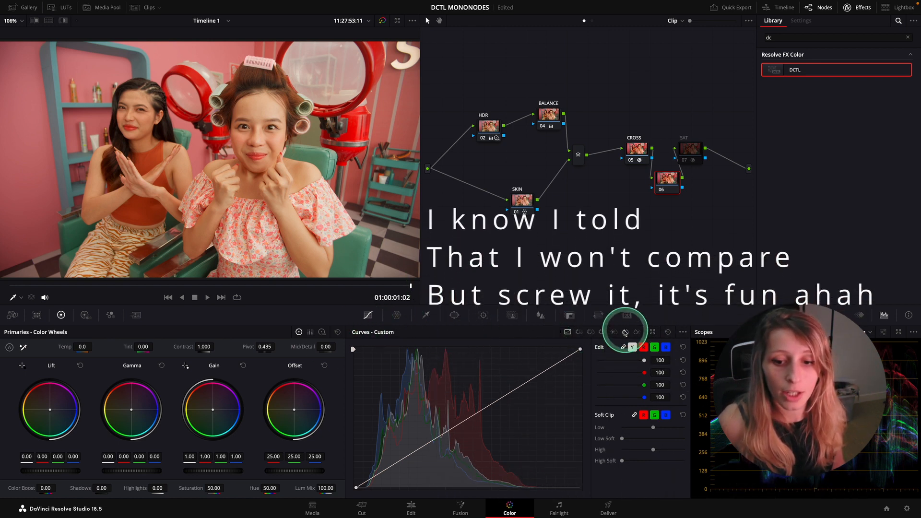
Step: On node 06, lift the red hue in the Hue Vs Sat curve to 1.80 saturation
{"action": "left_click", "coordinate": [603, 332]}
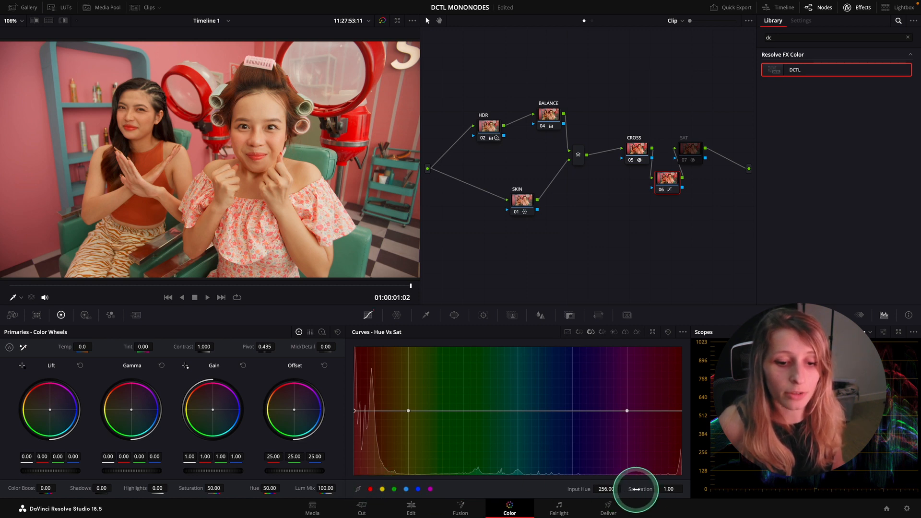
{"action": "left_click_drag", "start_coordinate": [636, 488], "coordinate": [668, 488]}
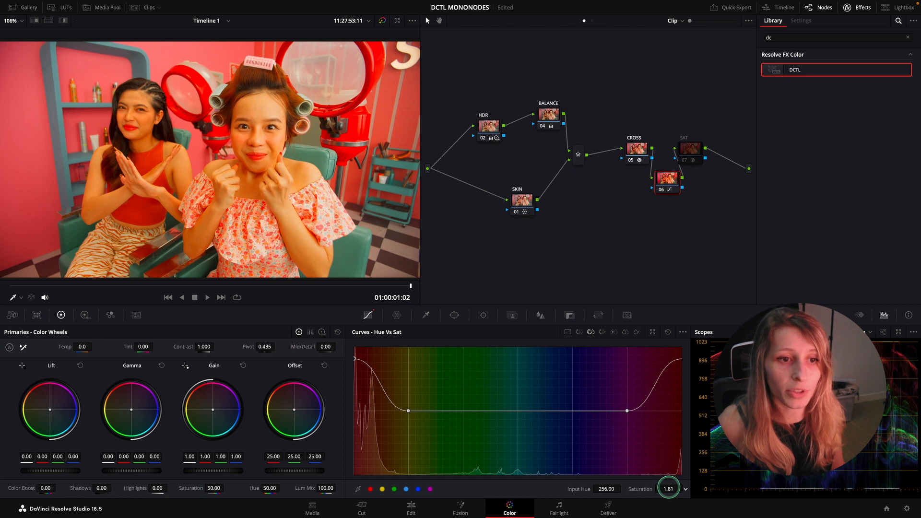
{"action": "left_click_drag", "start_coordinate": [667, 489], "coordinate": [628, 476]}
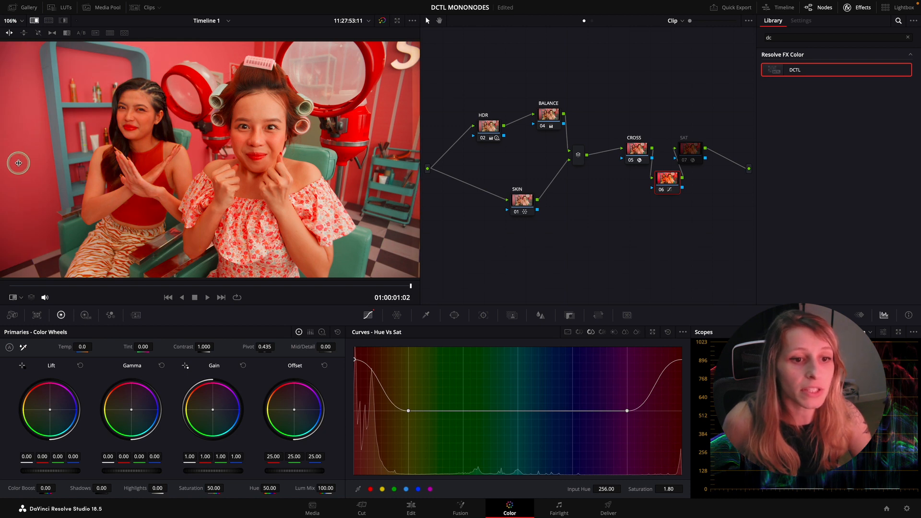
{"action": "mouse_move", "coordinate": [355, 185]}
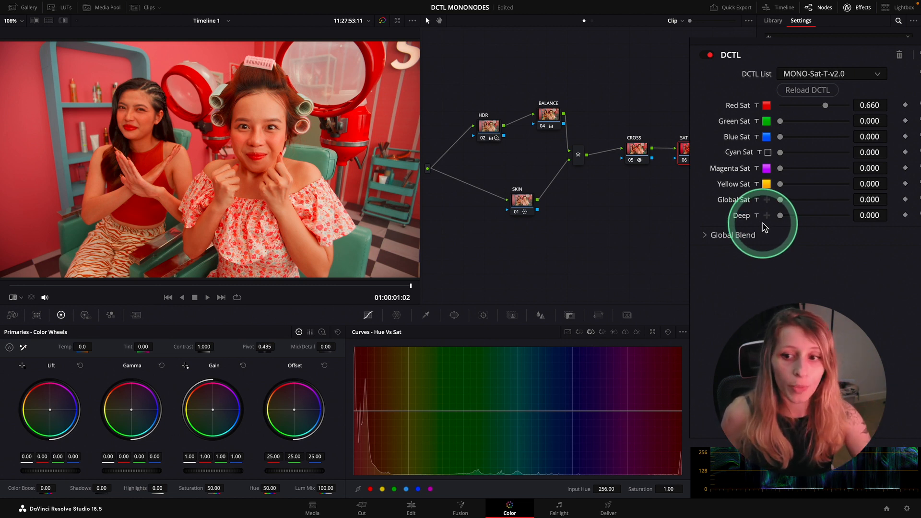
Step: Push the SAT node's Deep amount to 1.000, then ease it back to about 0.156
{"action": "left_click_drag", "start_coordinate": [780, 214], "coordinate": [812, 214]}
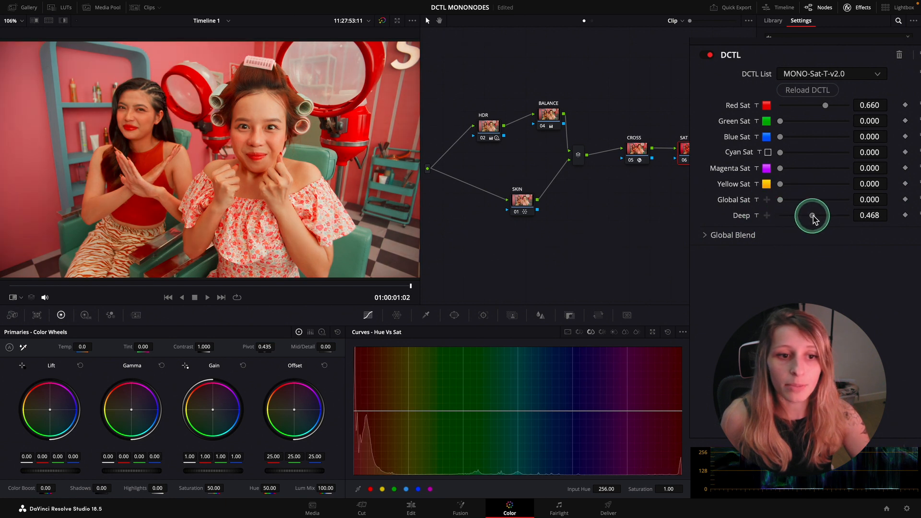
{"action": "left_click_drag", "start_coordinate": [812, 215], "coordinate": [863, 216]}
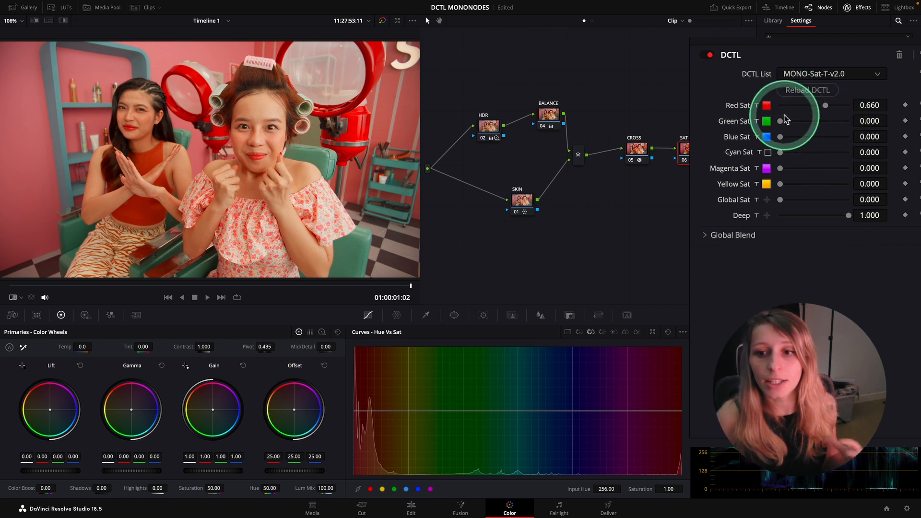
{"action": "mouse_move", "coordinate": [797, 138]}
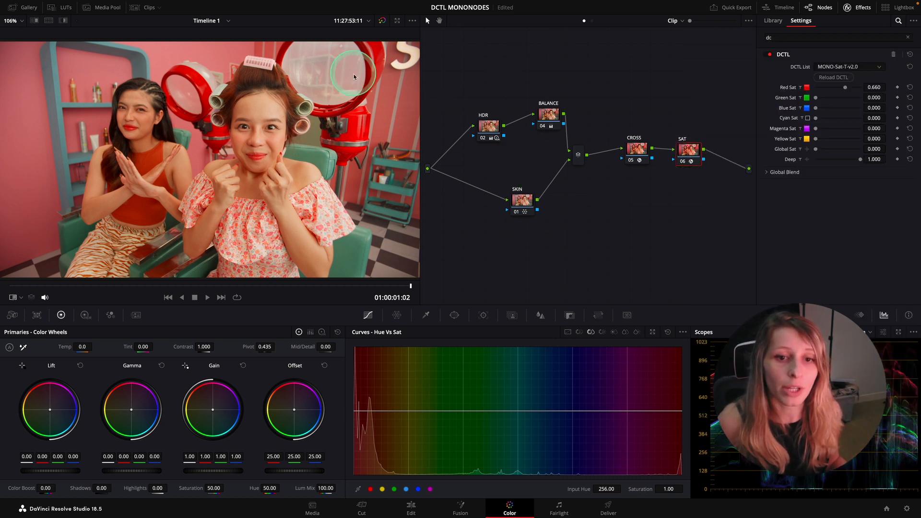
{"action": "left_click", "coordinate": [687, 151]}
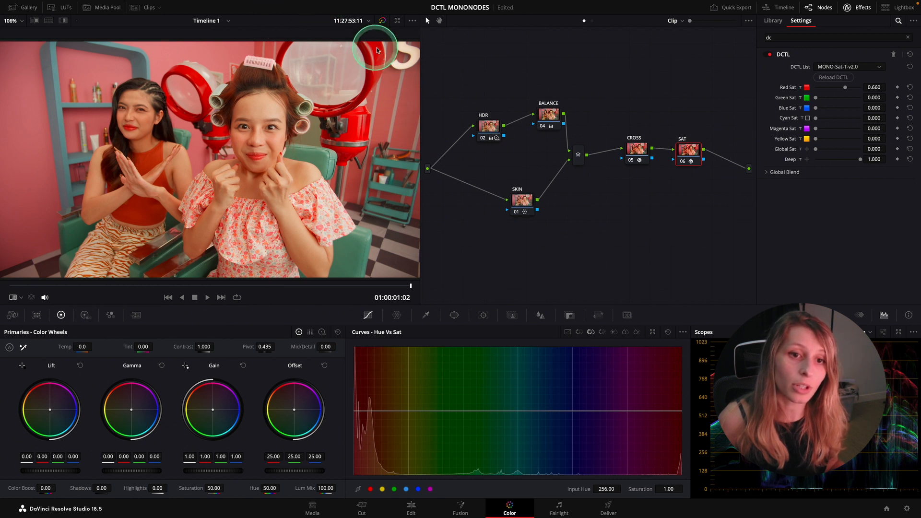
{"action": "left_click_drag", "start_coordinate": [864, 159], "coordinate": [819, 159]}
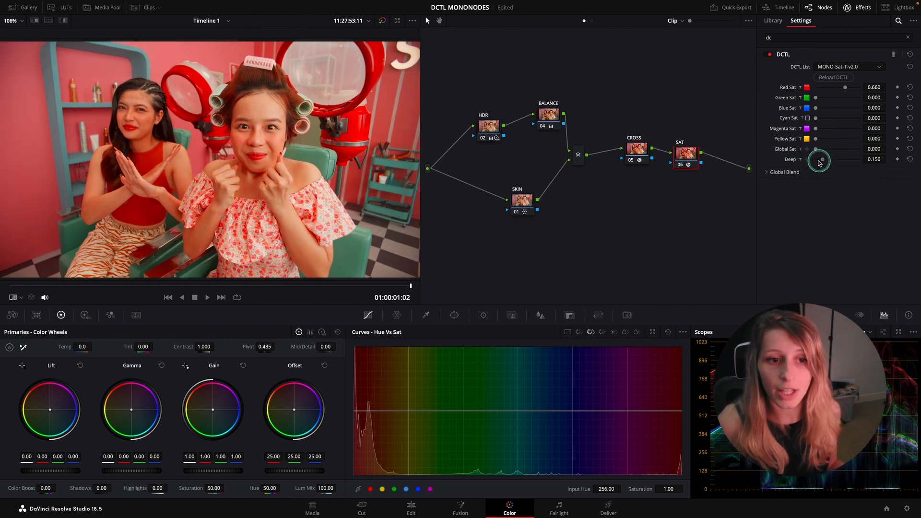
{"action": "left_click_drag", "start_coordinate": [821, 160], "coordinate": [850, 165]}
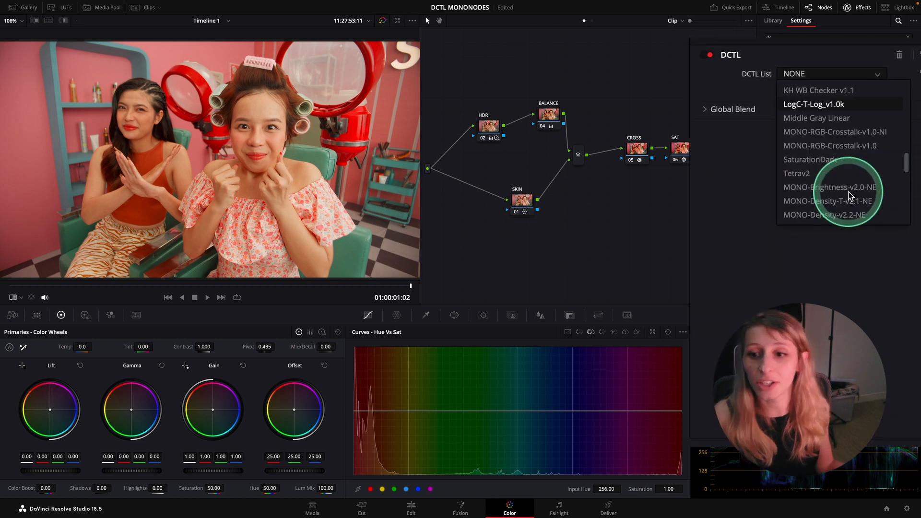
Step: Load the MONO-Density-T-v2.1 DCTL from the DCTL list on the next node
{"action": "scroll", "scroll_direction": "down", "scroll_amount": 3}
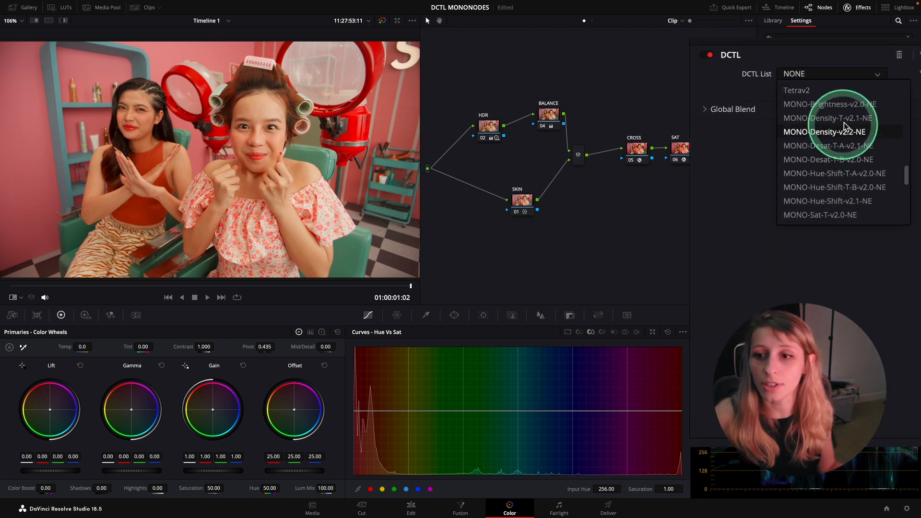
{"action": "scroll", "scroll_direction": "down", "scroll_amount": 3}
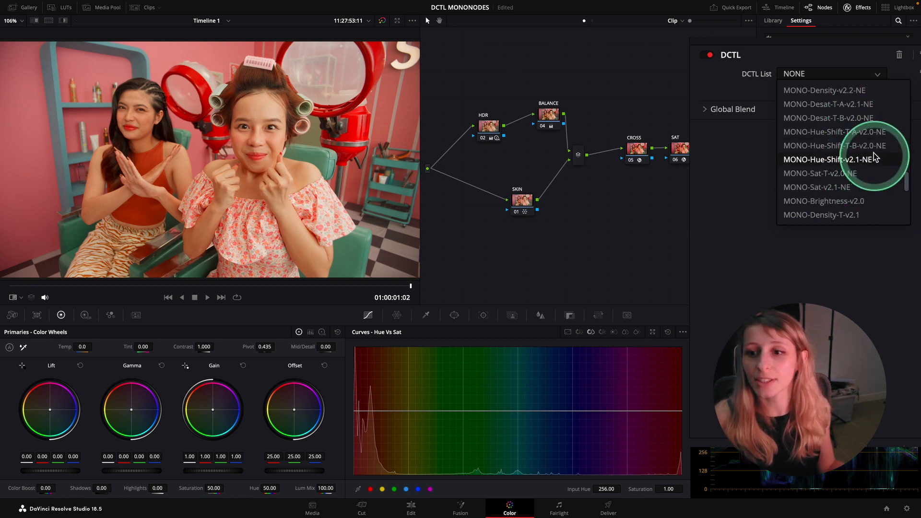
{"action": "scroll", "scroll_direction": "down", "scroll_amount": 3}
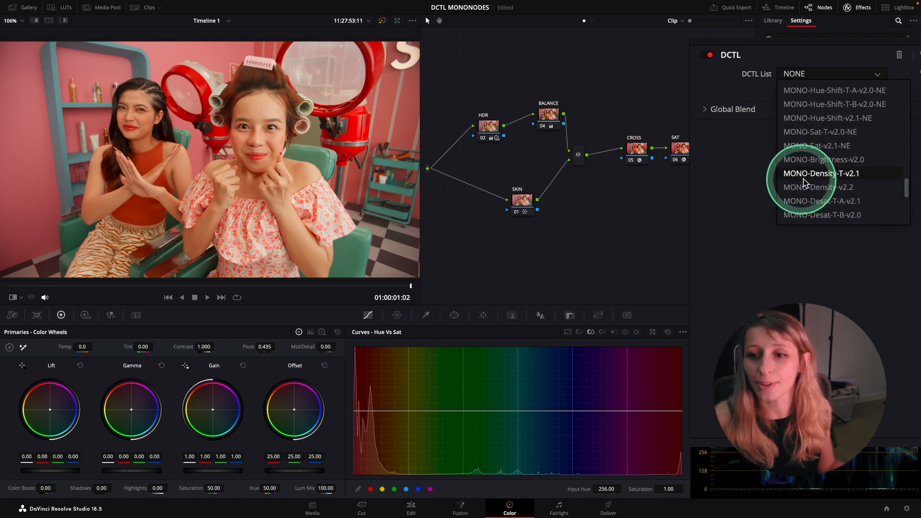
{"action": "left_click", "coordinate": [821, 174]}
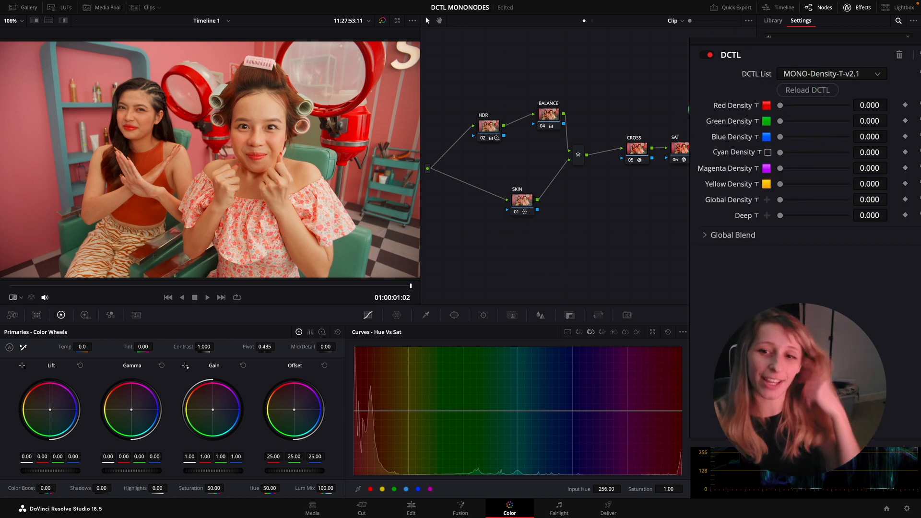
{"action": "right_click", "coordinate": [720, 145]}
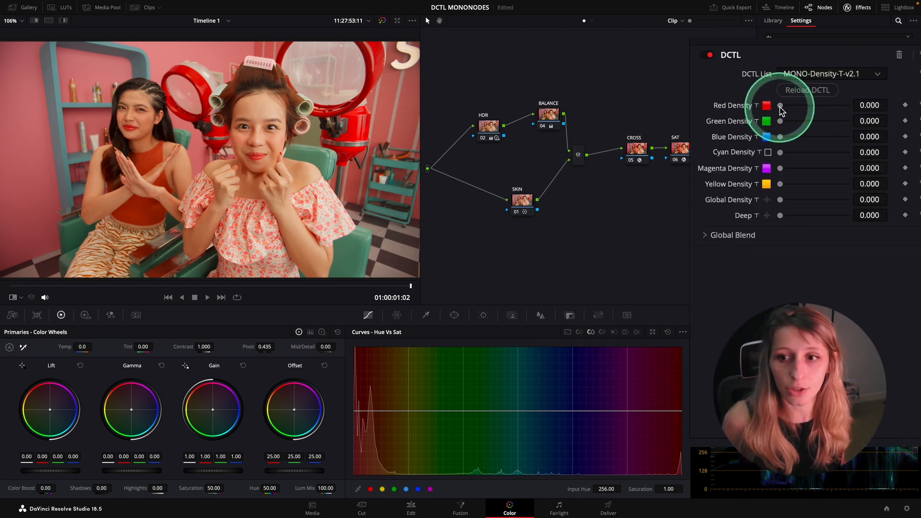
Step: Test Red Density from light to near maximum, settling around 0.449 to deepen the red hair dryers
{"action": "left_click_drag", "start_coordinate": [780, 106], "coordinate": [804, 107]}
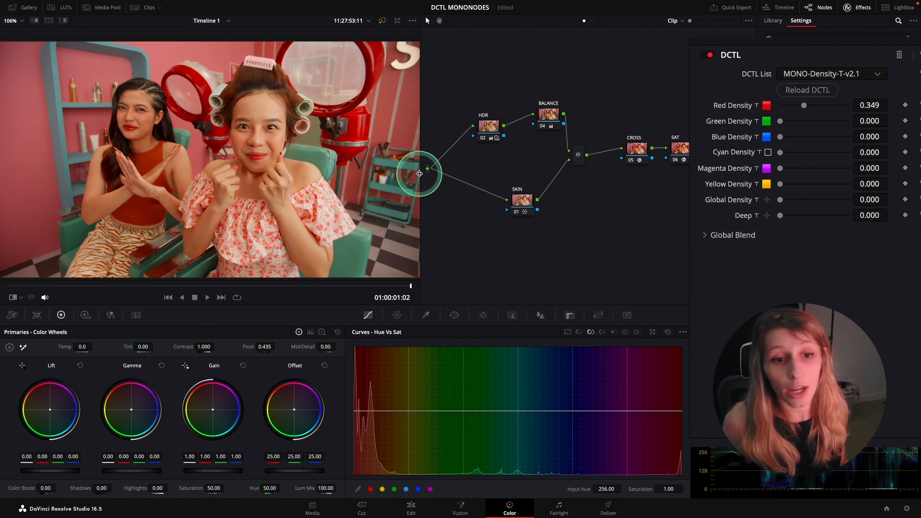
{"action": "mouse_move", "coordinate": [357, 132]}
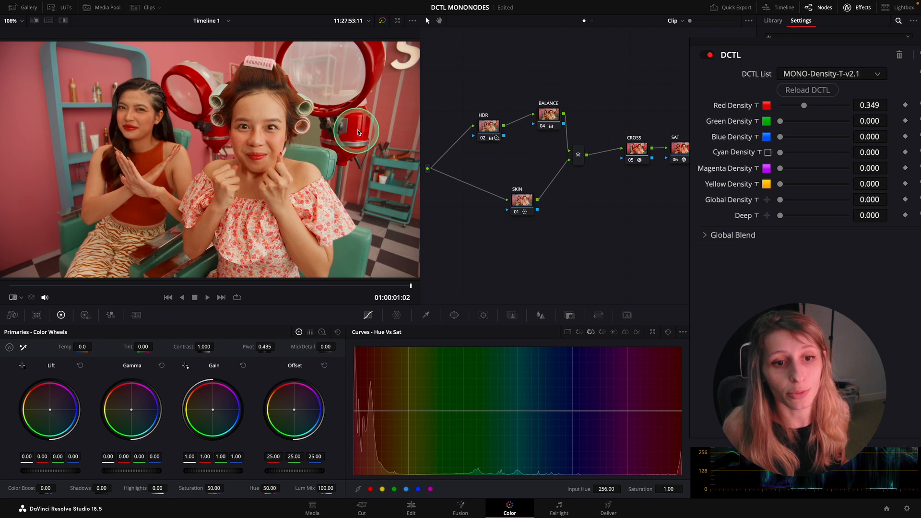
{"action": "mouse_move", "coordinate": [227, 97]}
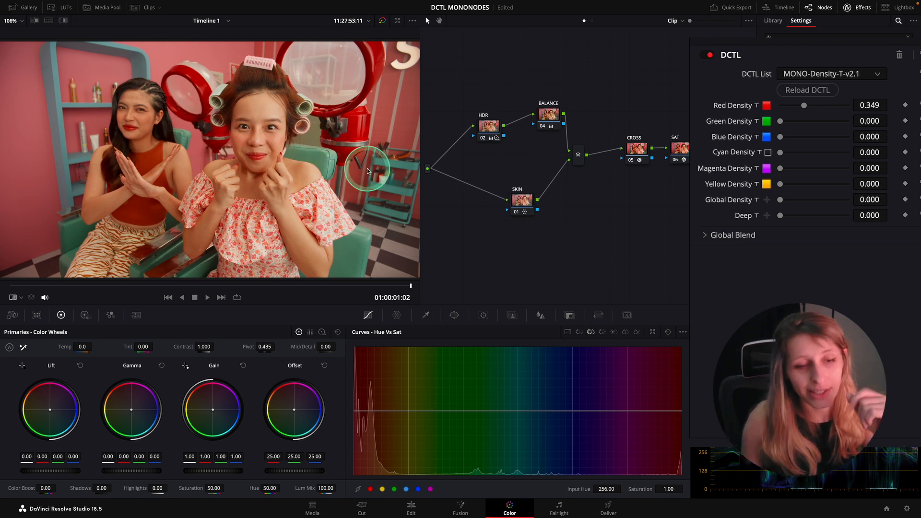
{"action": "left_click_drag", "start_coordinate": [804, 105], "coordinate": [809, 109]}
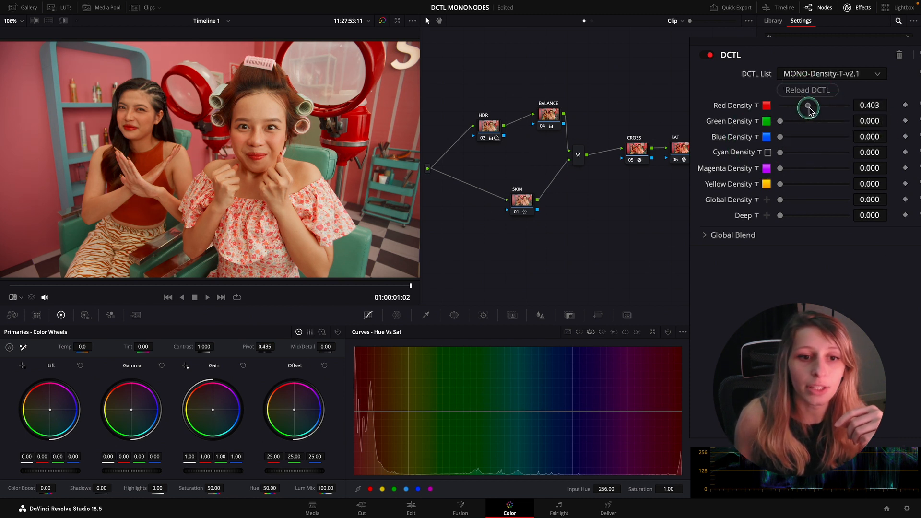
{"action": "left_click_drag", "start_coordinate": [808, 108], "coordinate": [816, 108]}
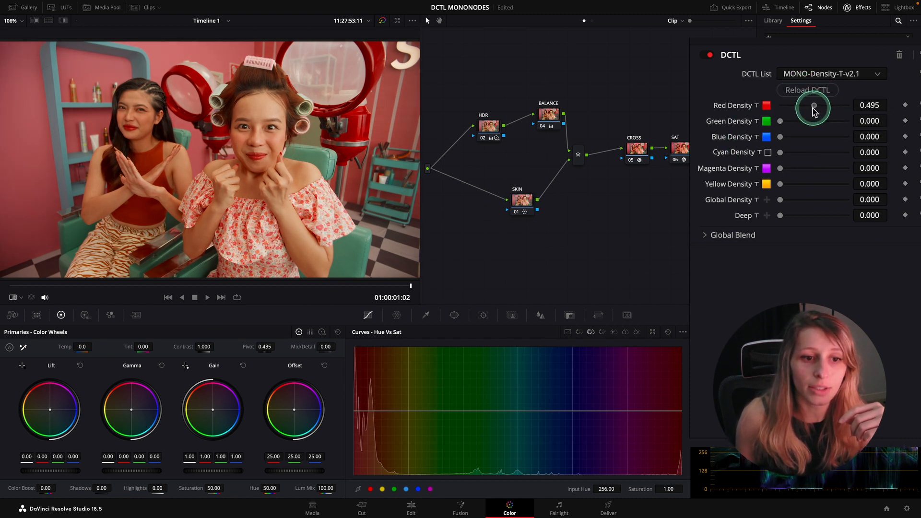
{"action": "left_click_drag", "start_coordinate": [812, 110], "coordinate": [846, 110]}
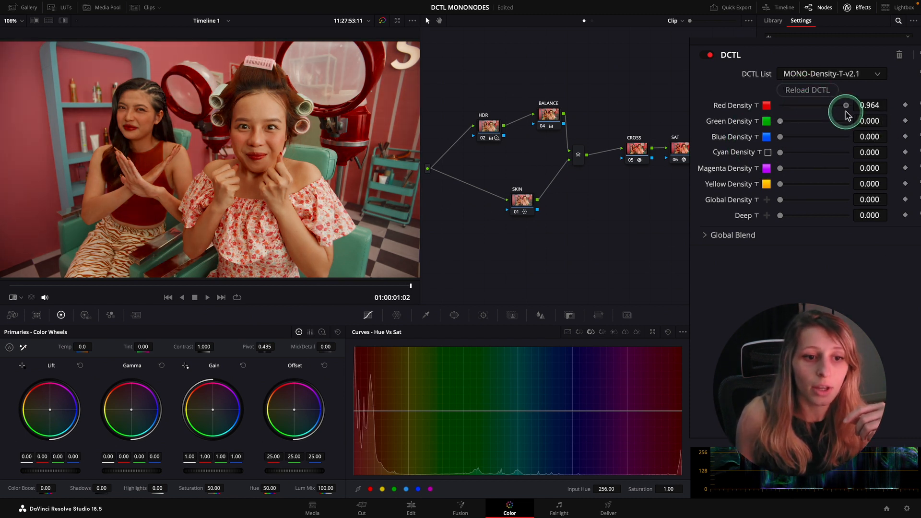
{"action": "left_click_drag", "start_coordinate": [844, 105], "coordinate": [817, 111]}
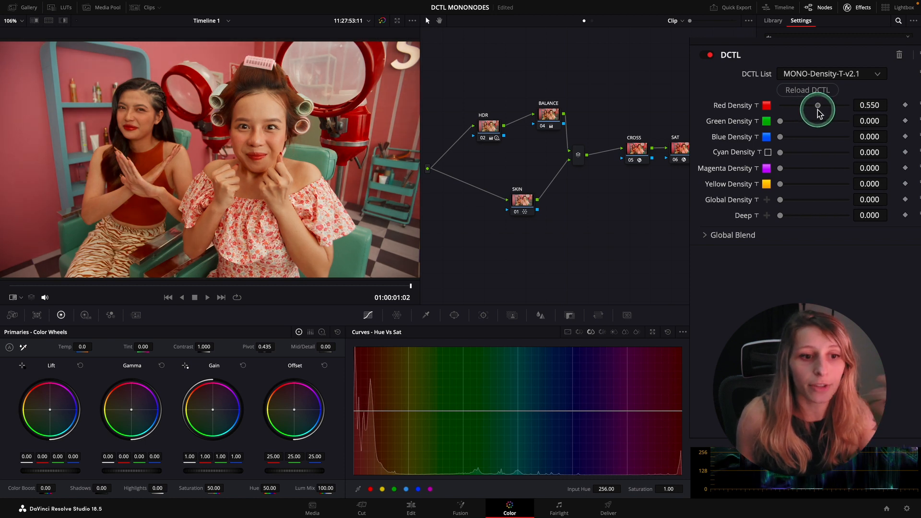
{"action": "left_click_drag", "start_coordinate": [817, 111], "coordinate": [844, 105]}
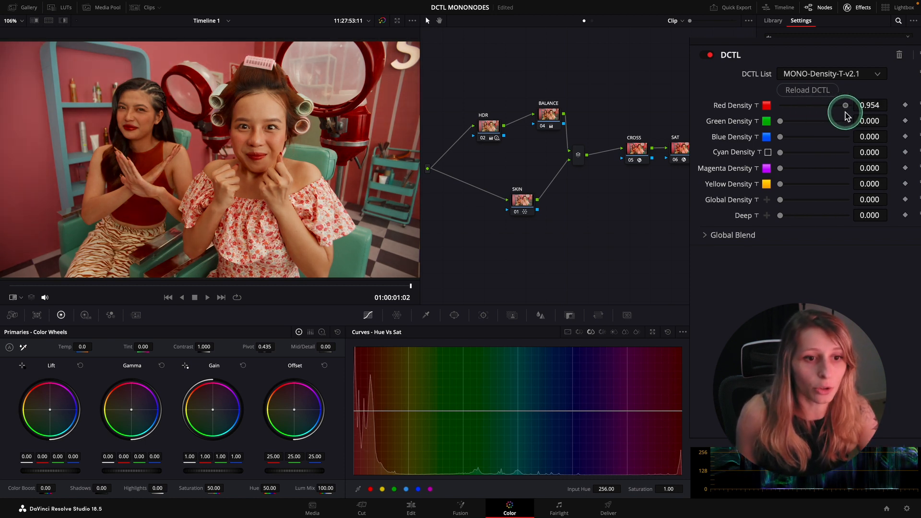
{"action": "left_click_drag", "start_coordinate": [844, 106], "coordinate": [797, 105]}
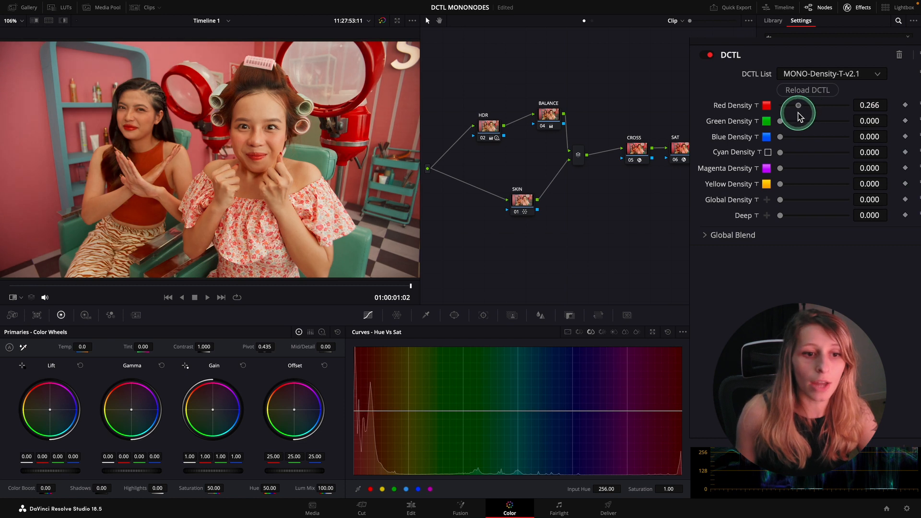
{"action": "left_click_drag", "start_coordinate": [797, 111], "coordinate": [811, 112]}
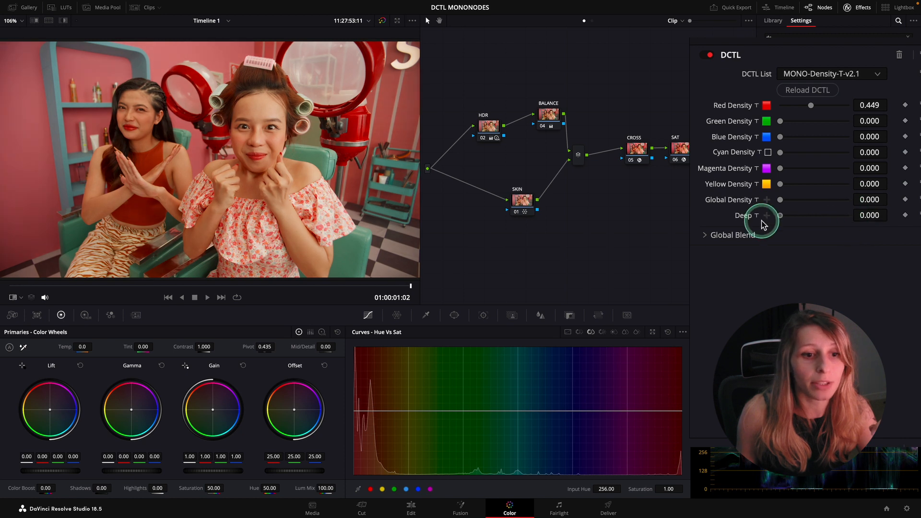
Step: Set Deep to 1.000 with Red Density lowered to about 0.257, then toggle CROSS, SAT and DENSITY off to compare
{"action": "left_click_drag", "start_coordinate": [780, 214], "coordinate": [875, 215]}
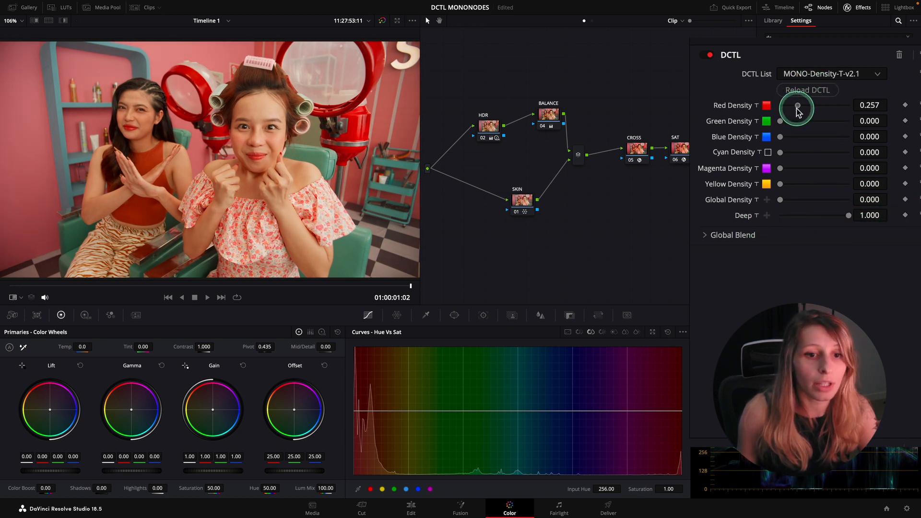
{"action": "left_click_drag", "start_coordinate": [796, 108], "coordinate": [812, 106]}
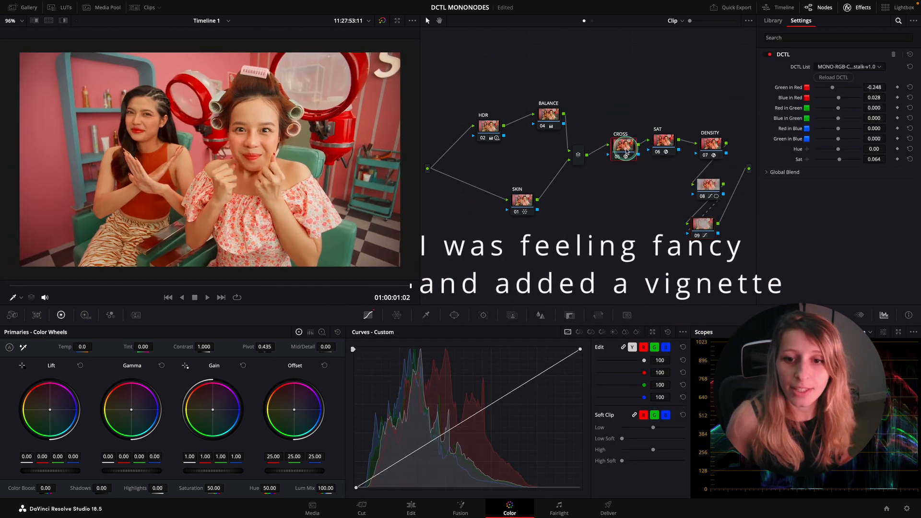
{"action": "left_click", "coordinate": [709, 143]}
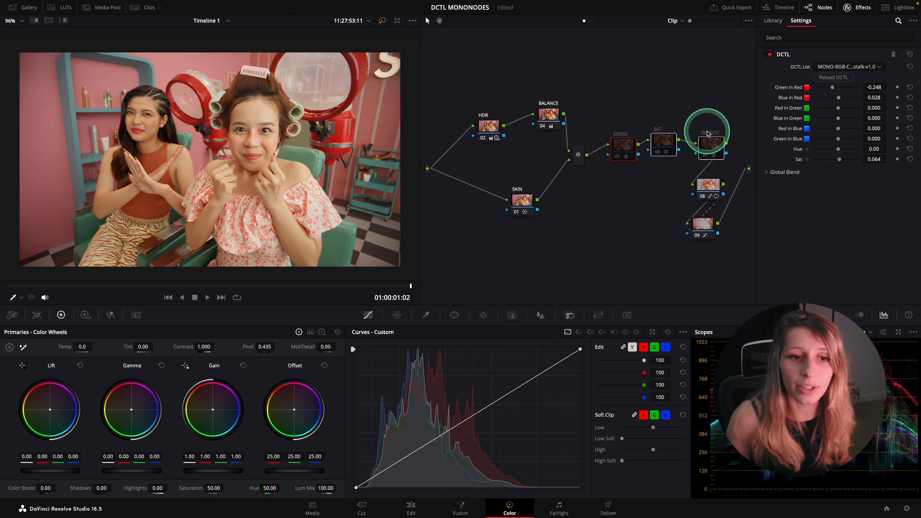